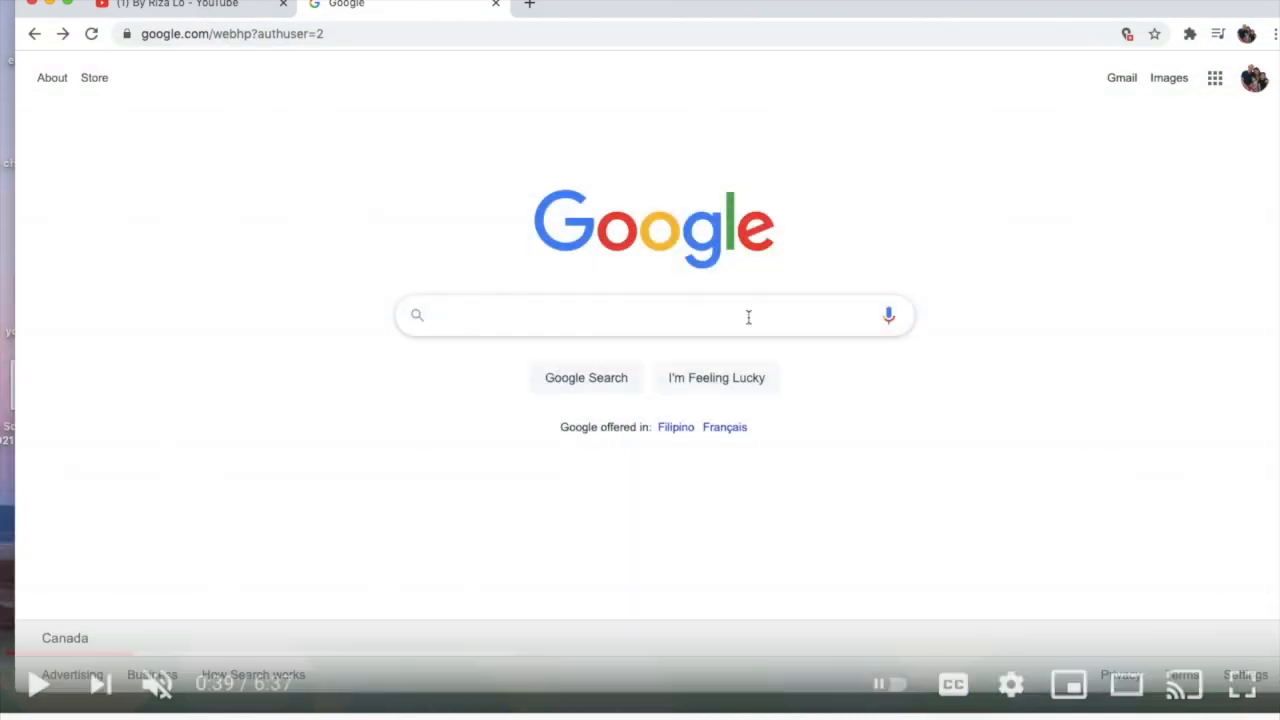
- Search Google for 'youtube subscribe button' using the search suggestion
left_click(650, 315)
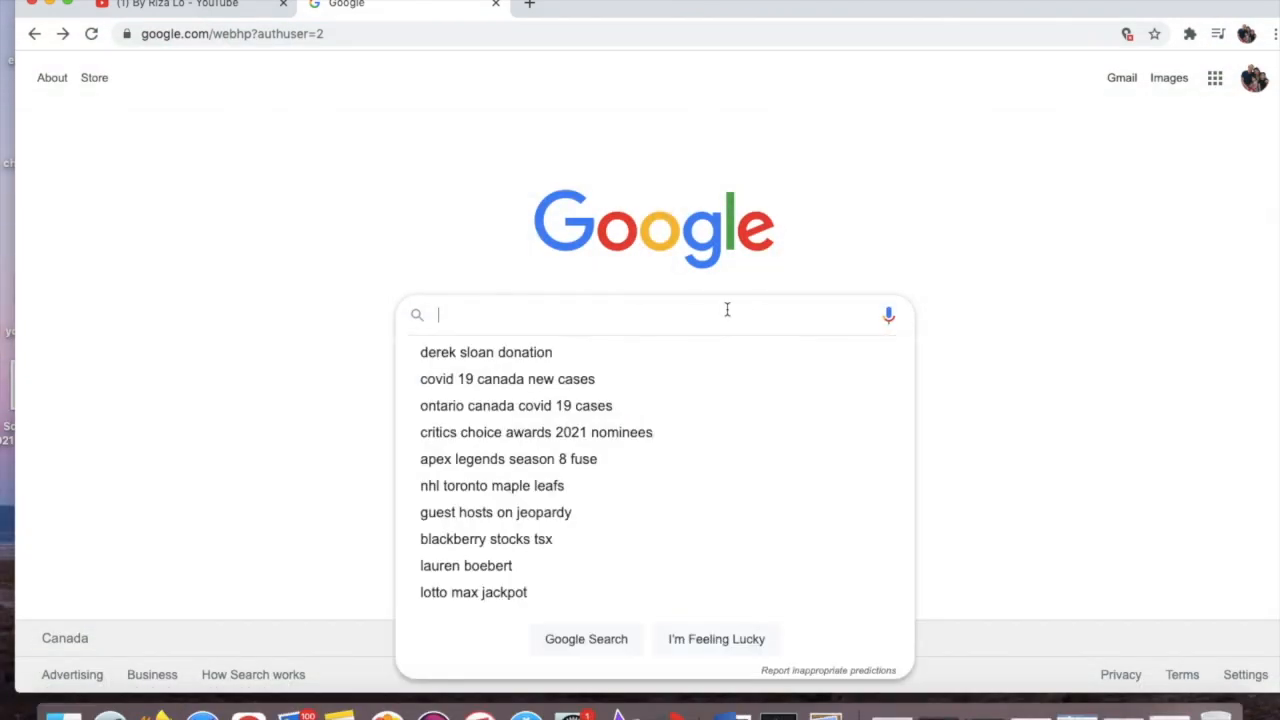
type("youtube subscribe")
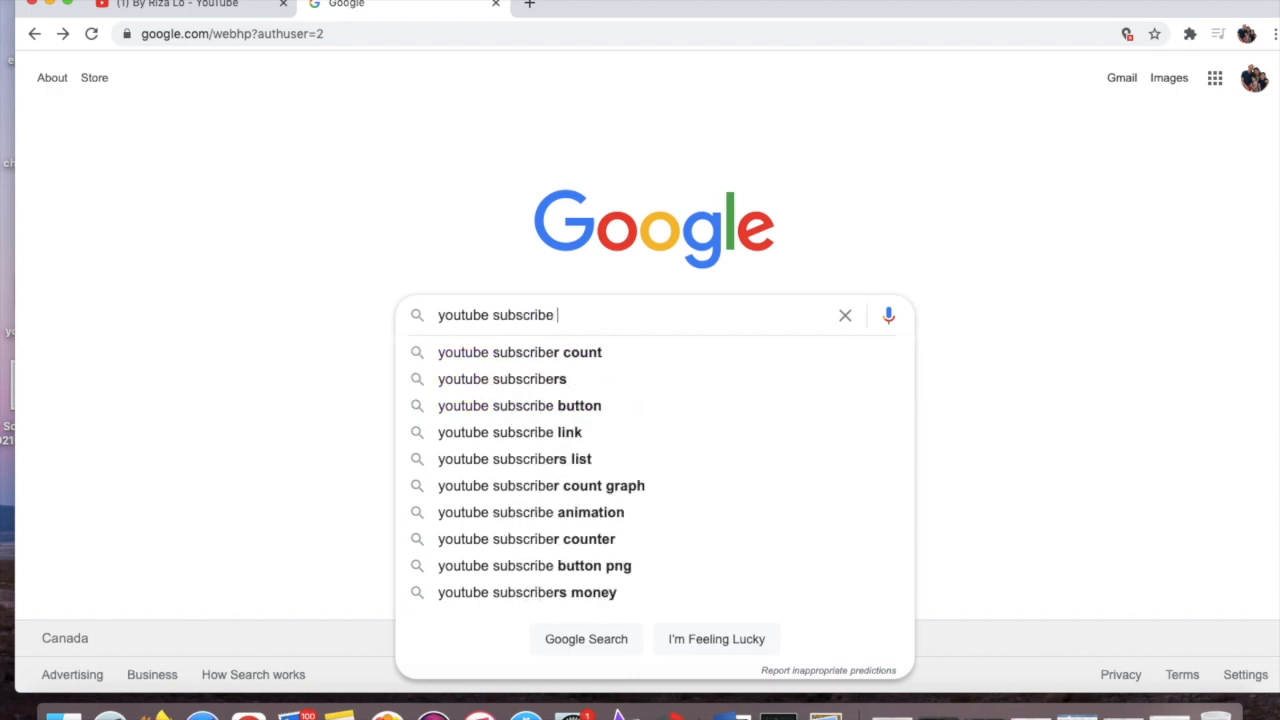
left_click(519, 405)
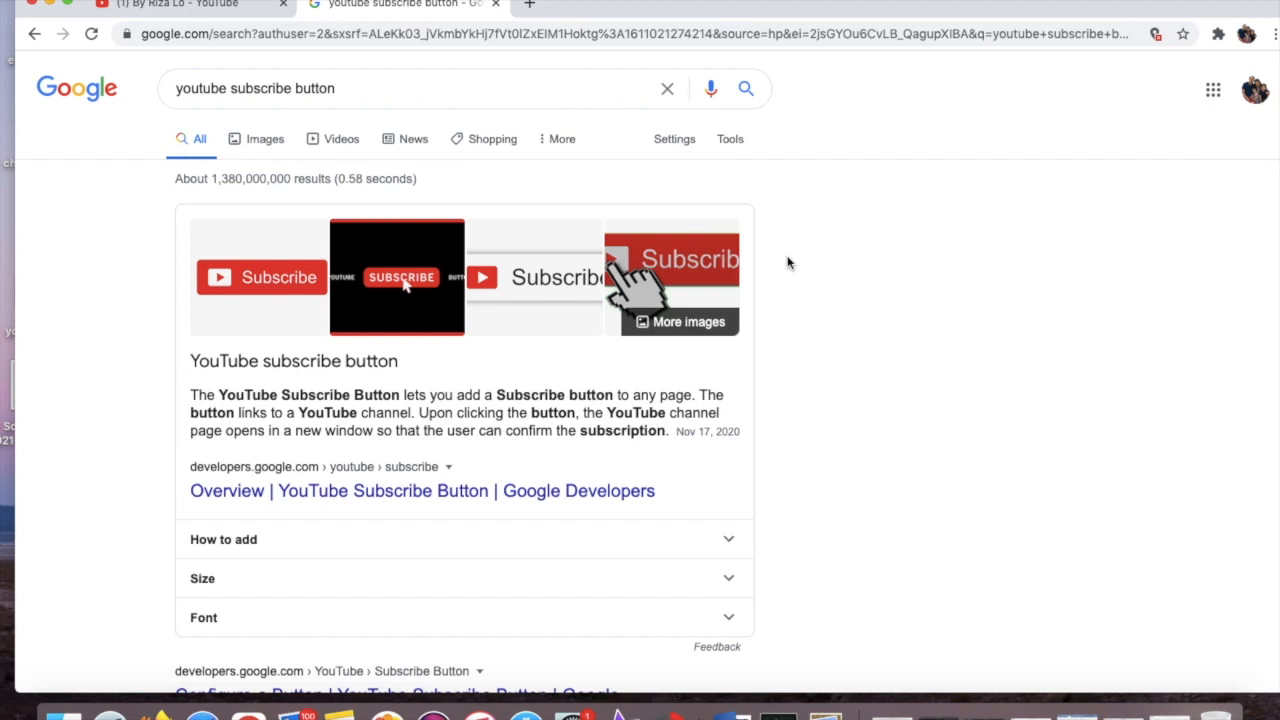
- Switch to image results for 'youtube subscribe button no copyright 150x150'
left_click(464, 88)
type(" no copyright")
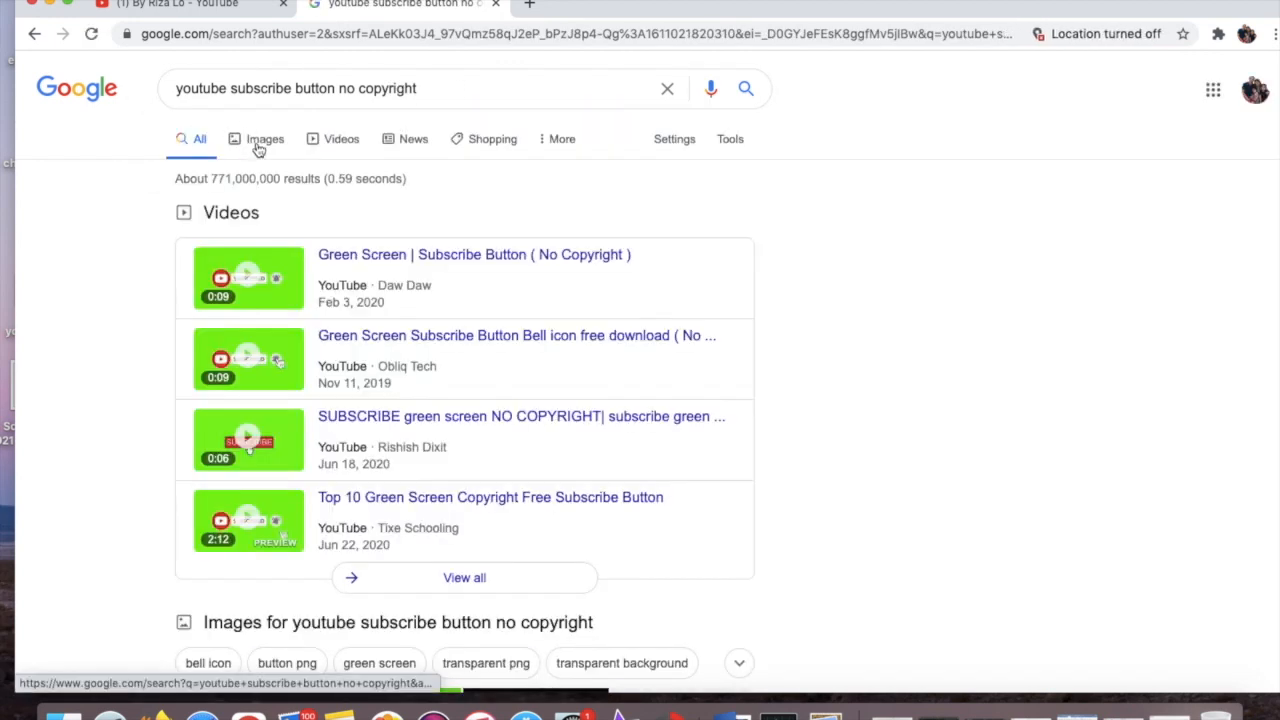
left_click(265, 138)
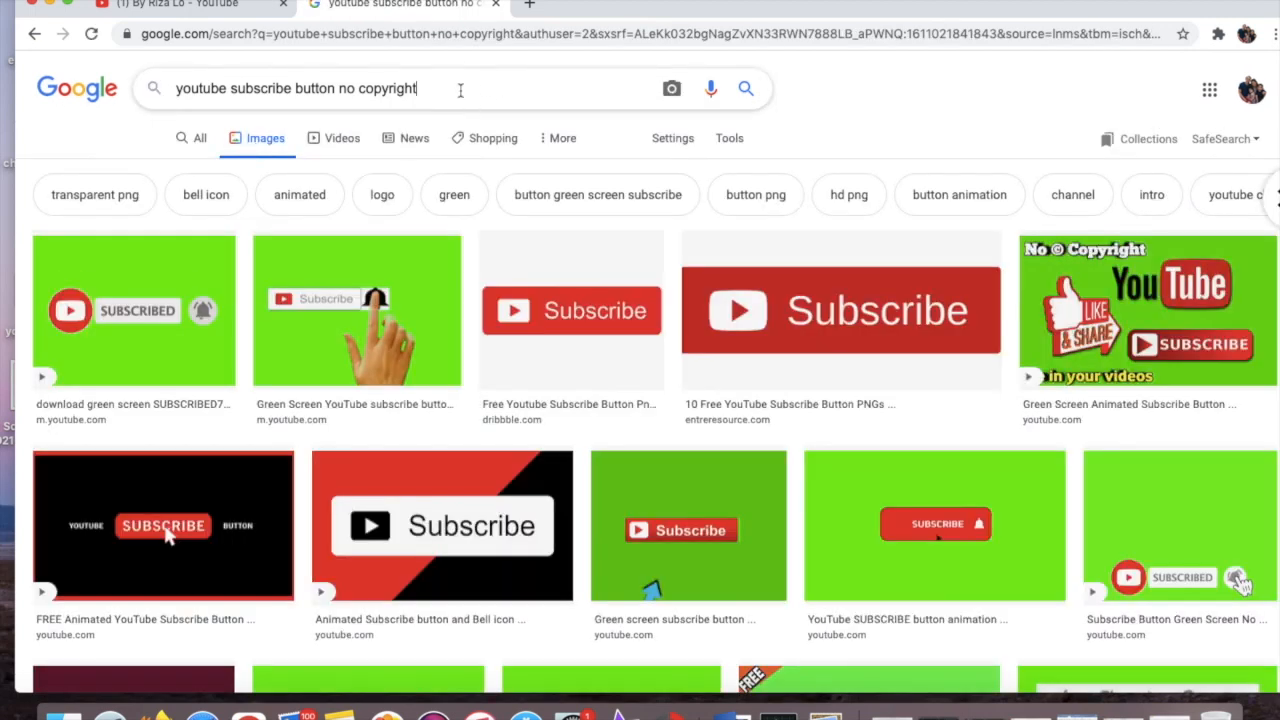
type("150x")
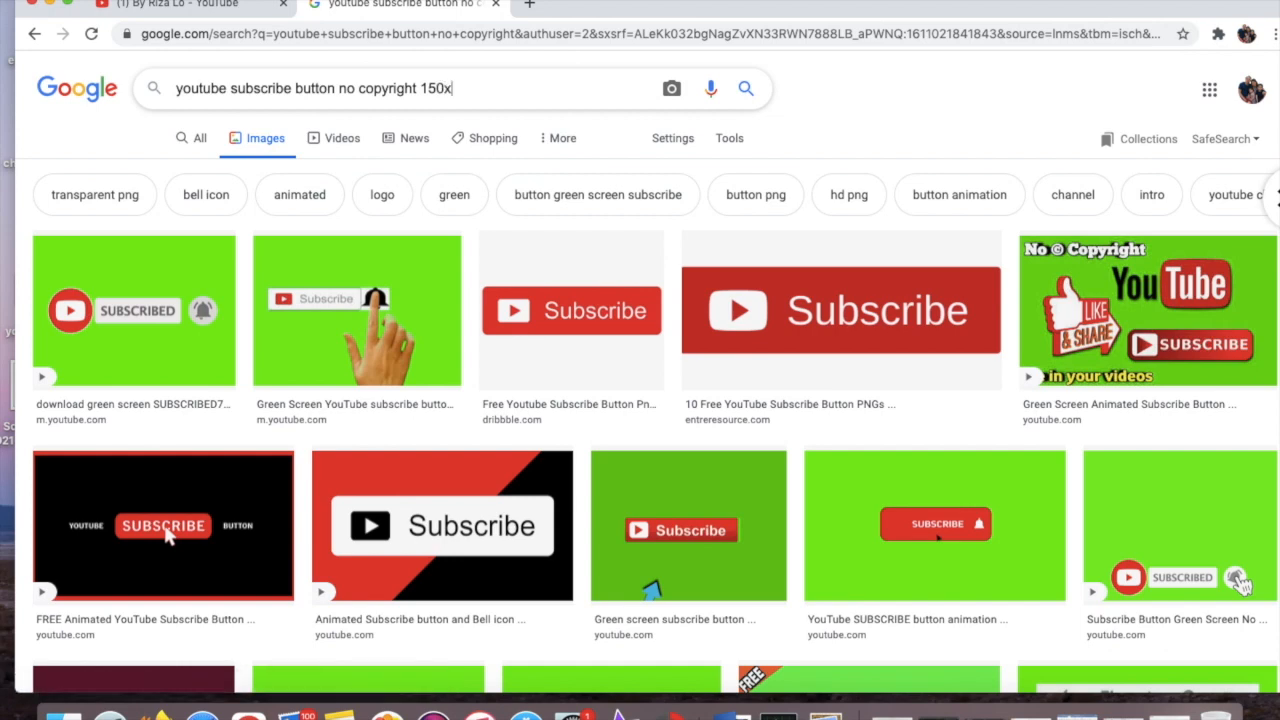
type("150")
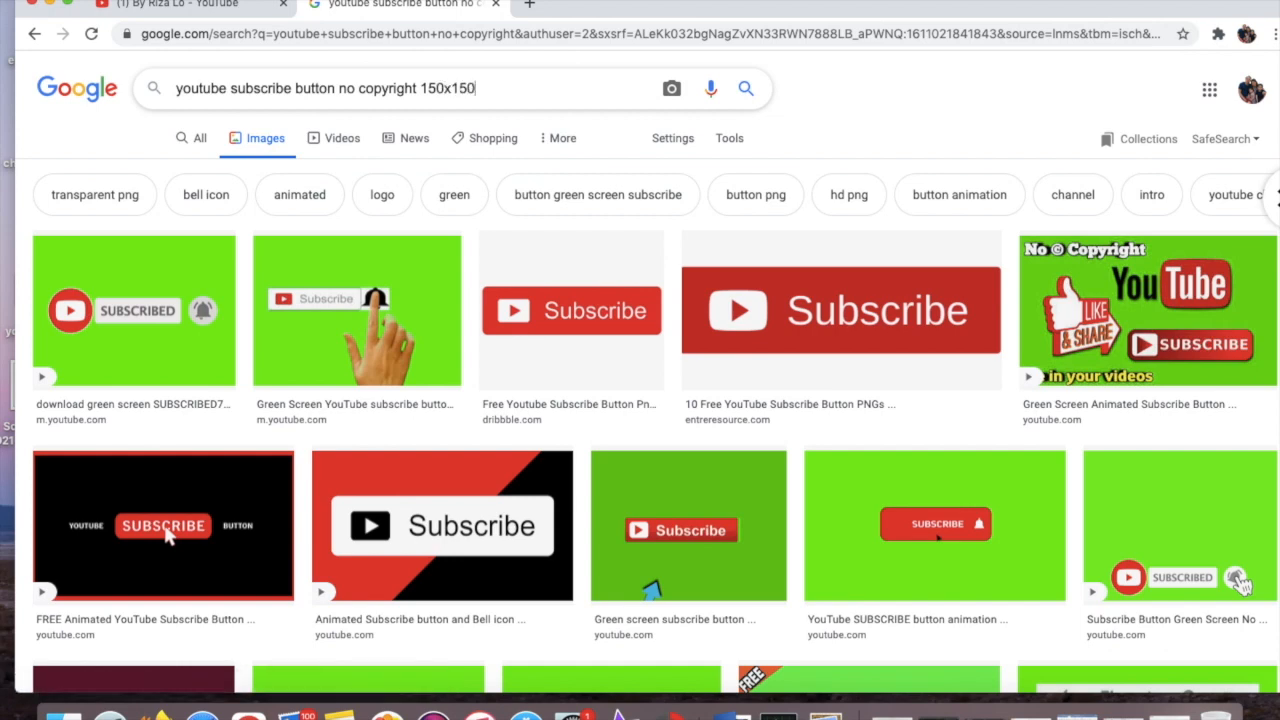
key("Enter")
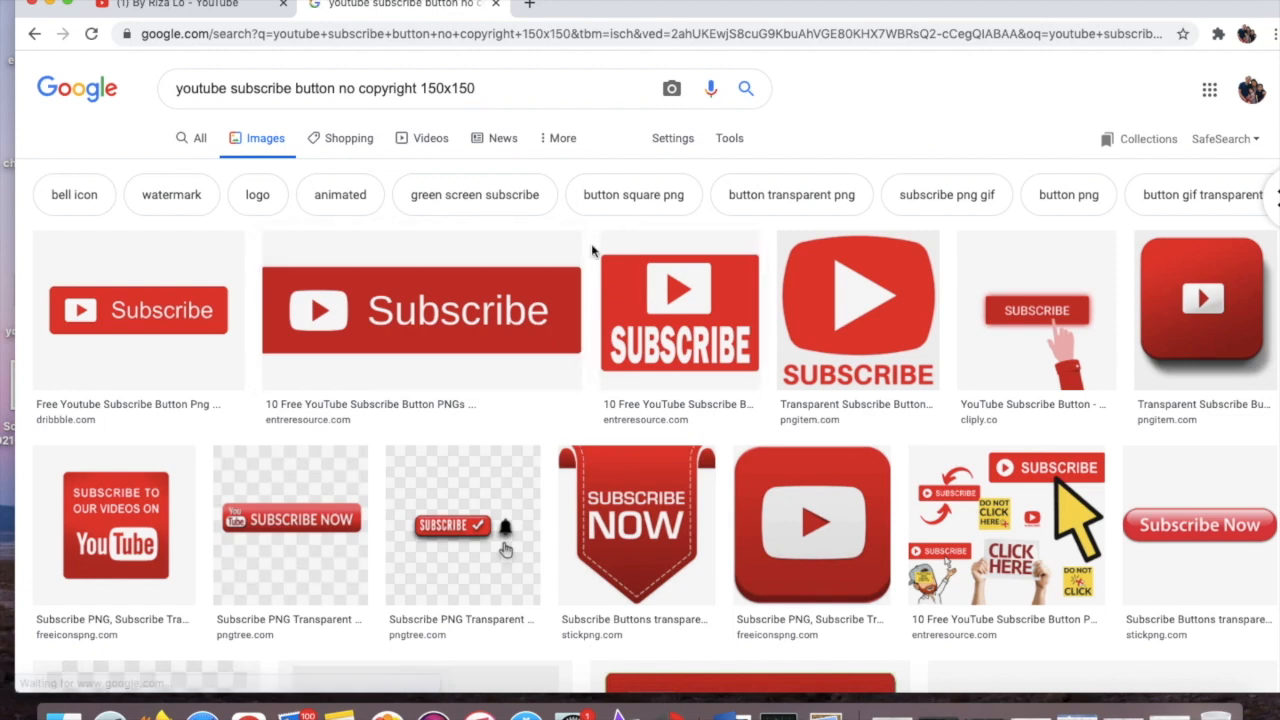
scroll("down", 3)
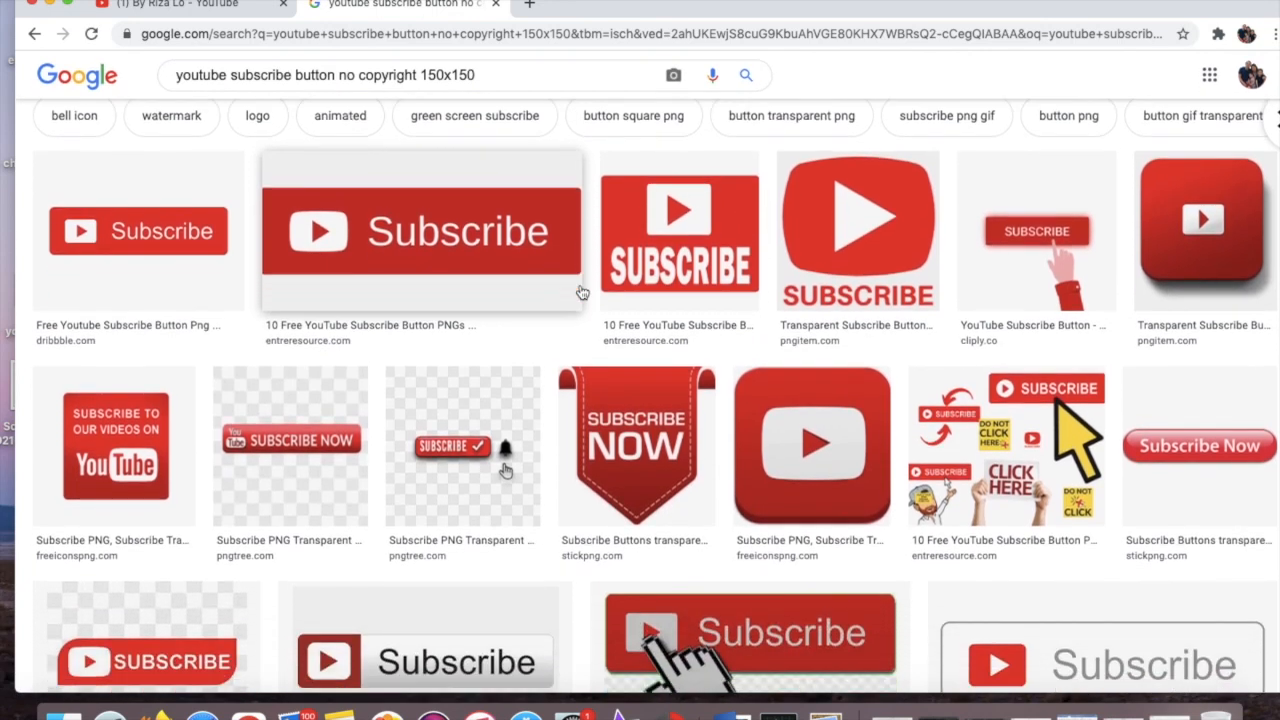
scroll("down", 3)
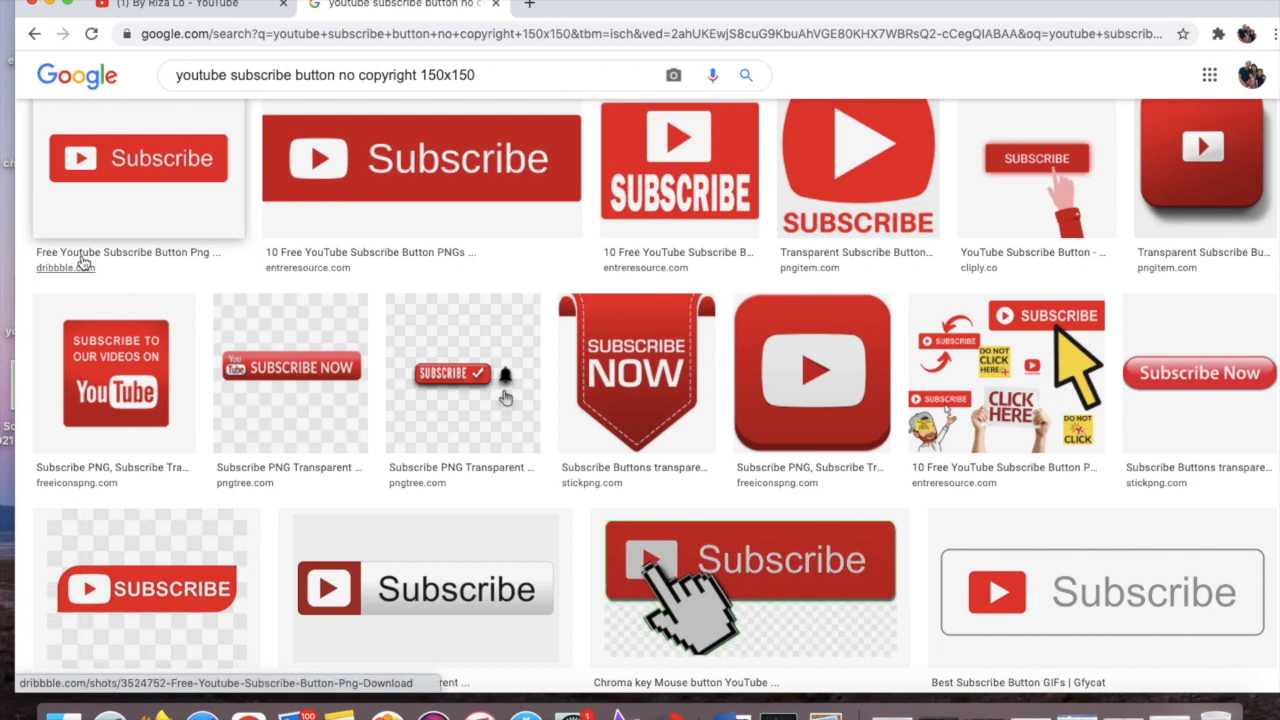
mouse_move(205, 265)
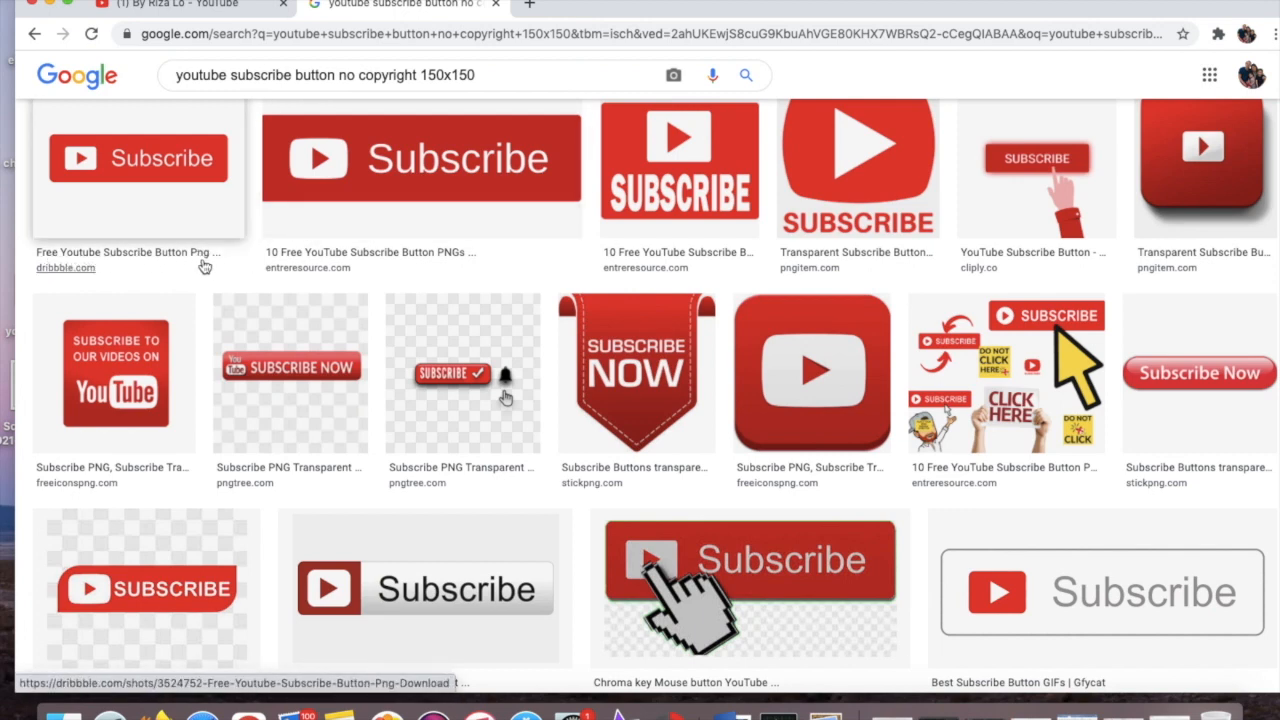
mouse_move(352, 264)
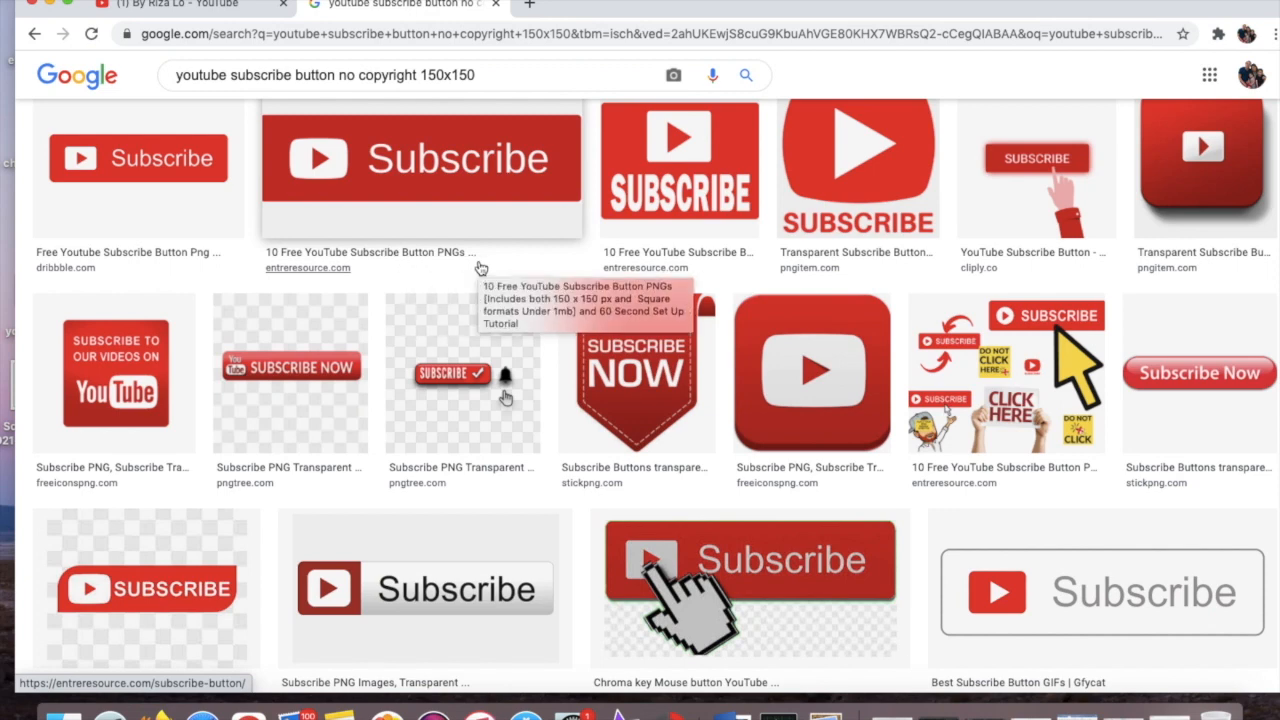
mouse_move(988, 142)
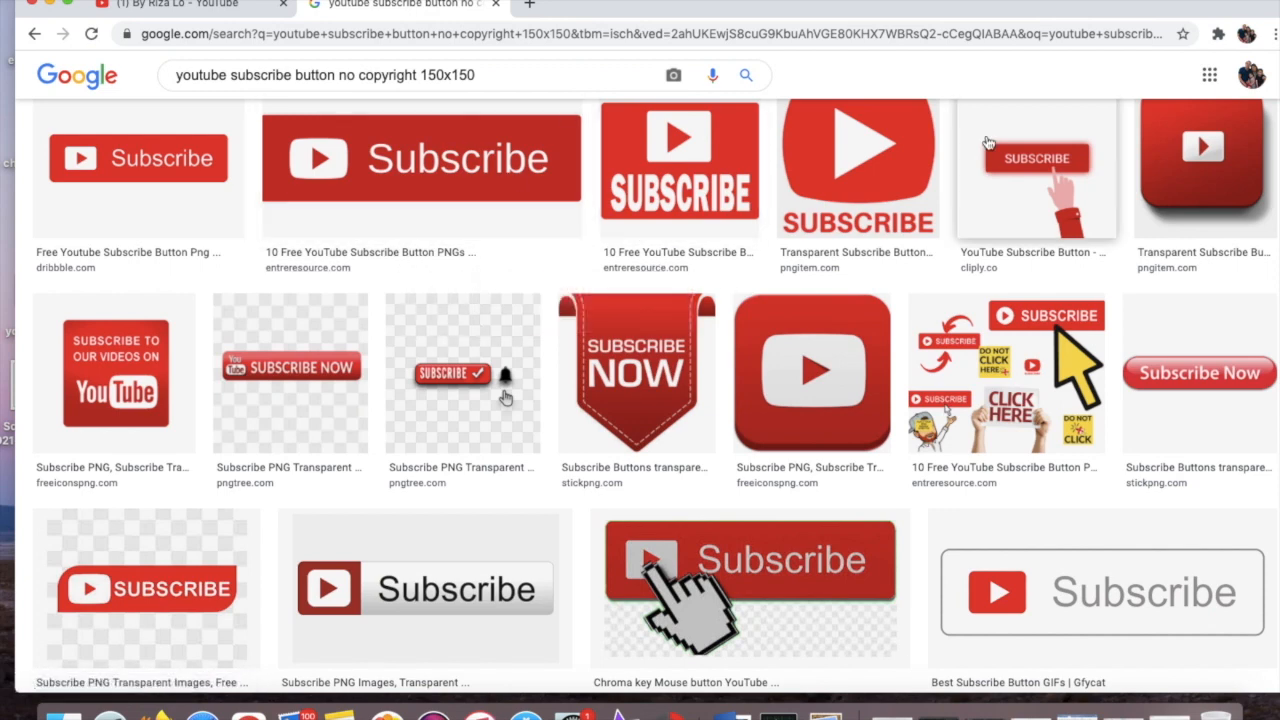
scroll("down", 3)
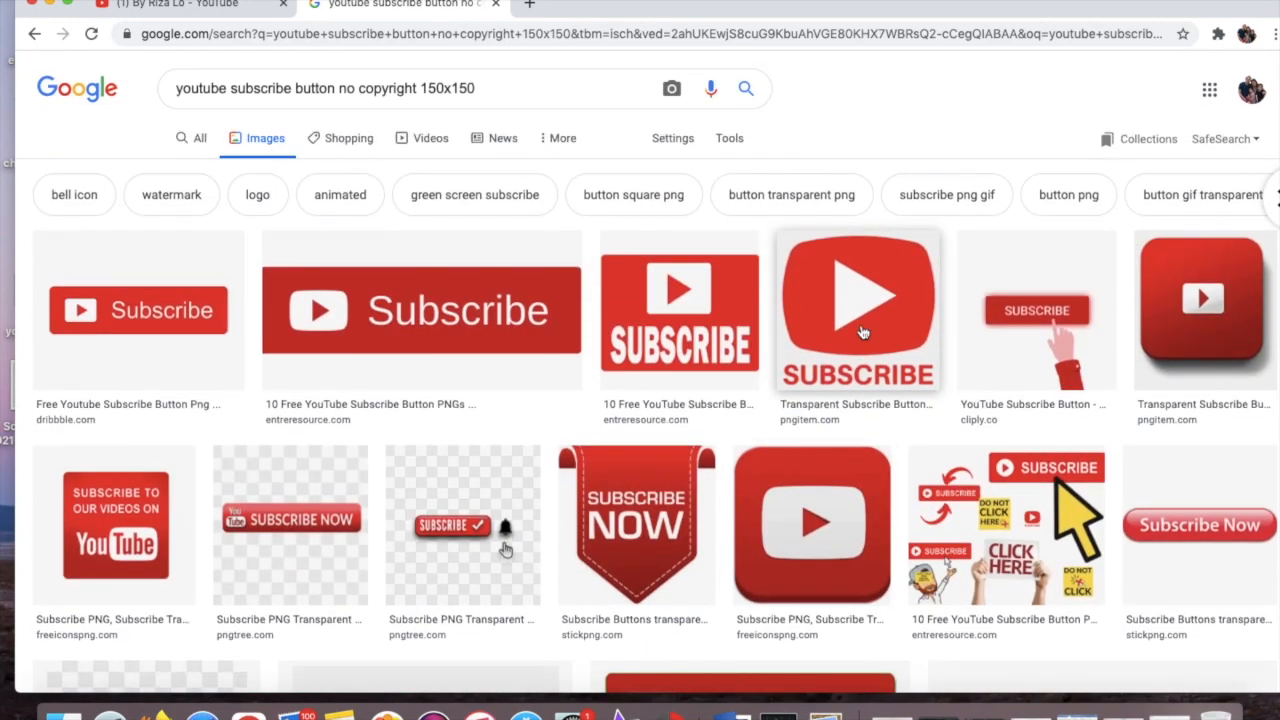
mouse_move(458, 318)
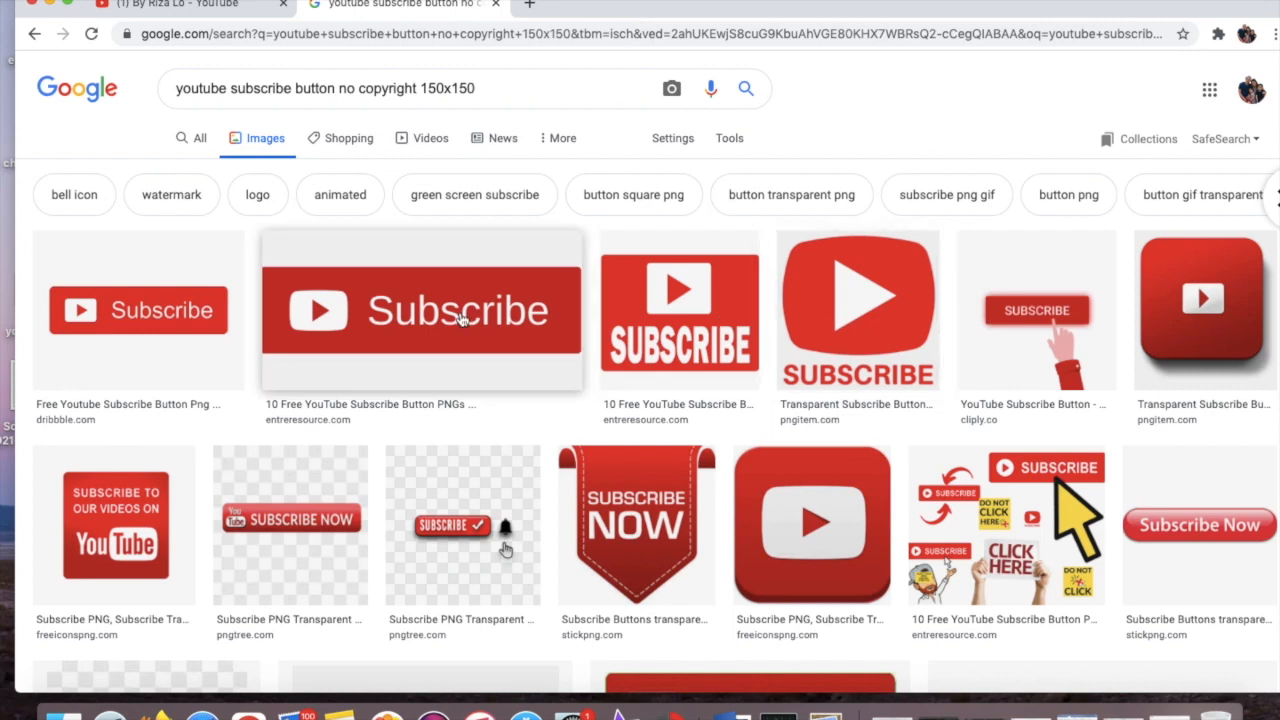
mouse_move(127, 331)
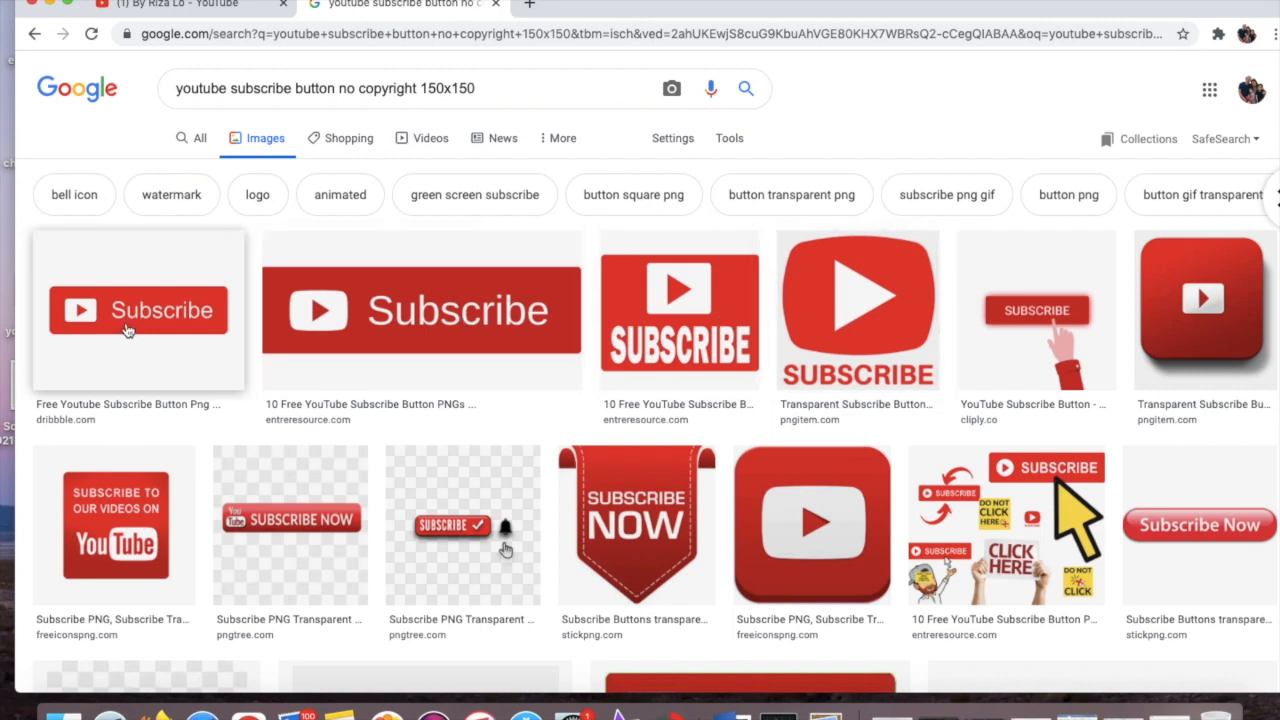
- Save the first red Subscribe image to the Desktop as subscribebutton1.png
right_click(137, 310)
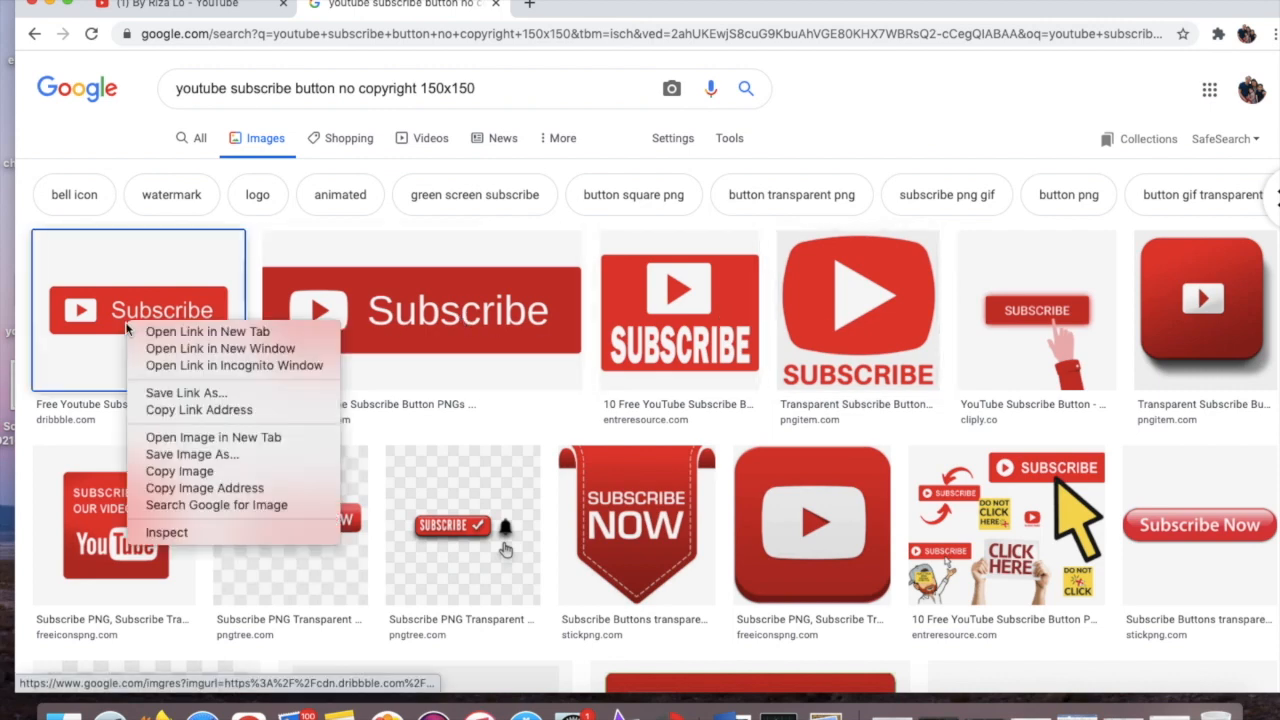
mouse_move(192, 454)
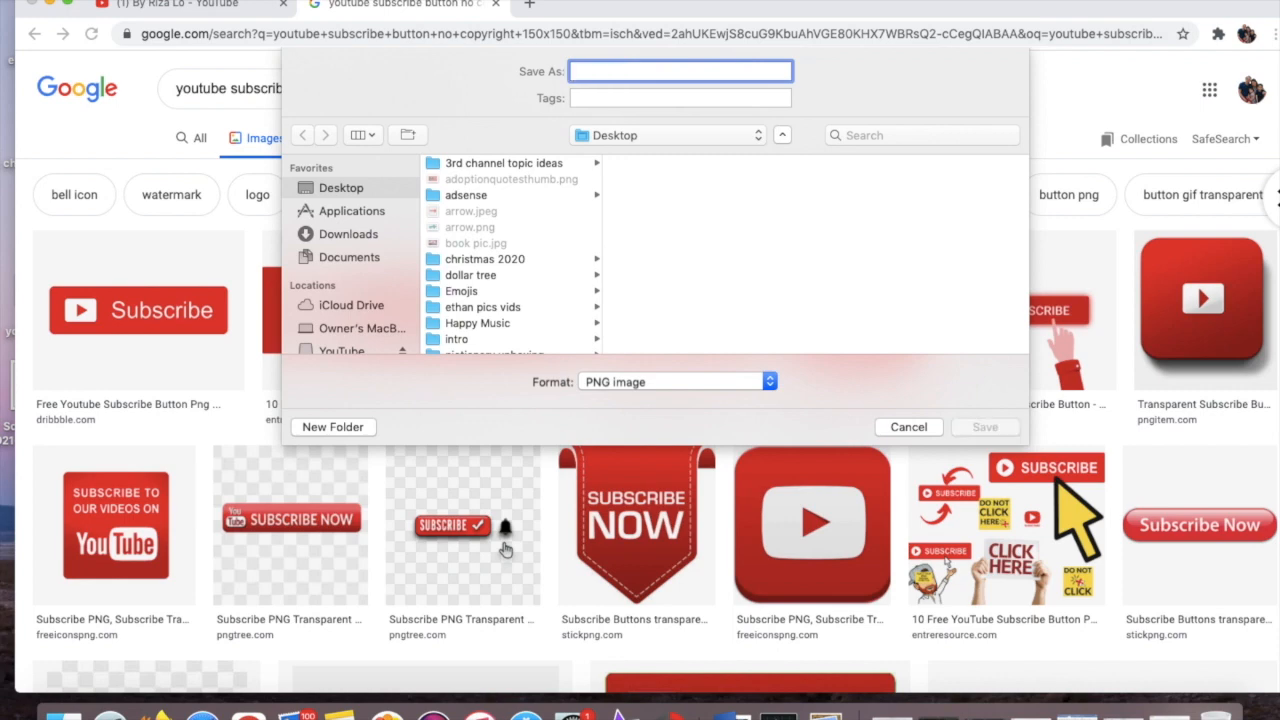
type("subscribebutton1")
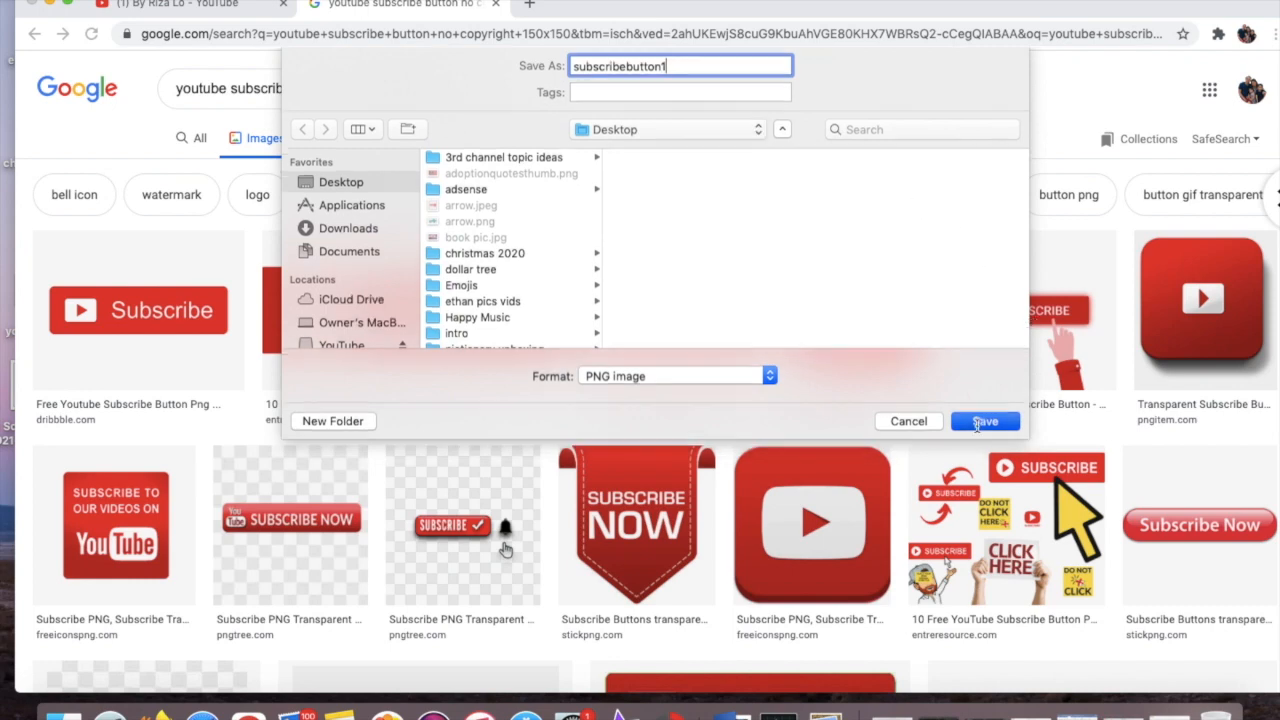
left_click(984, 420)
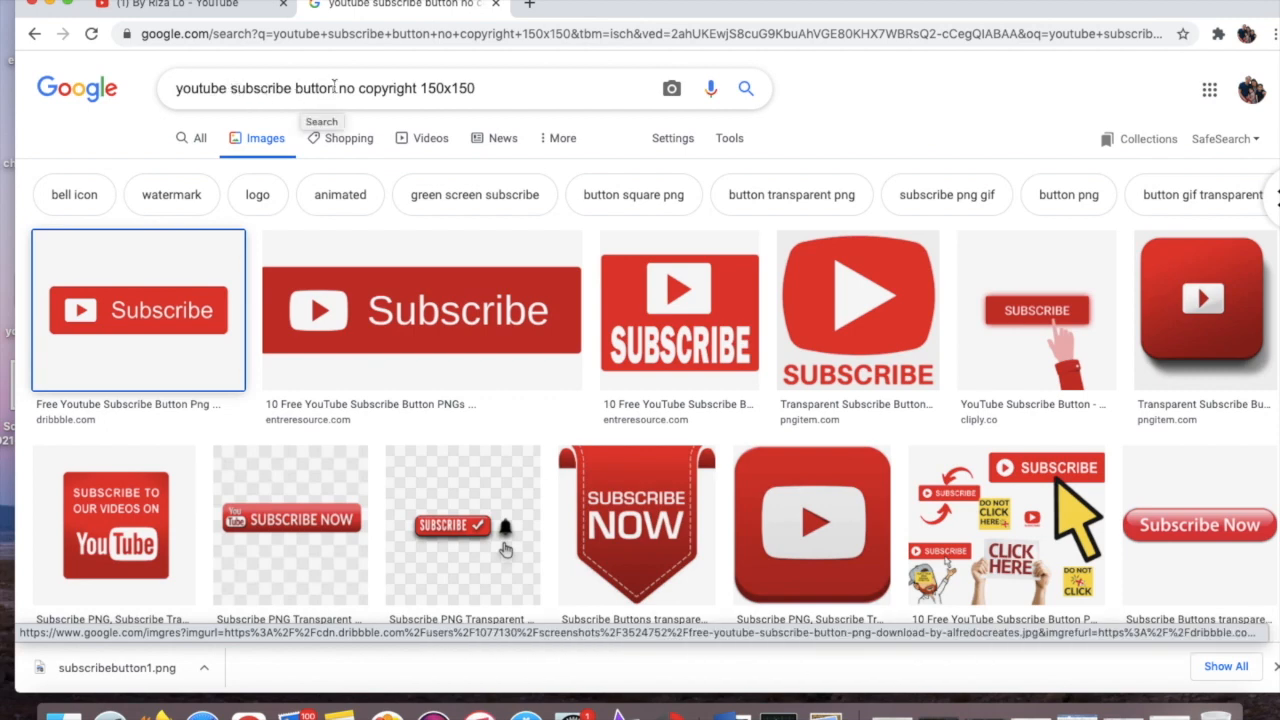
mouse_move(485, 99)
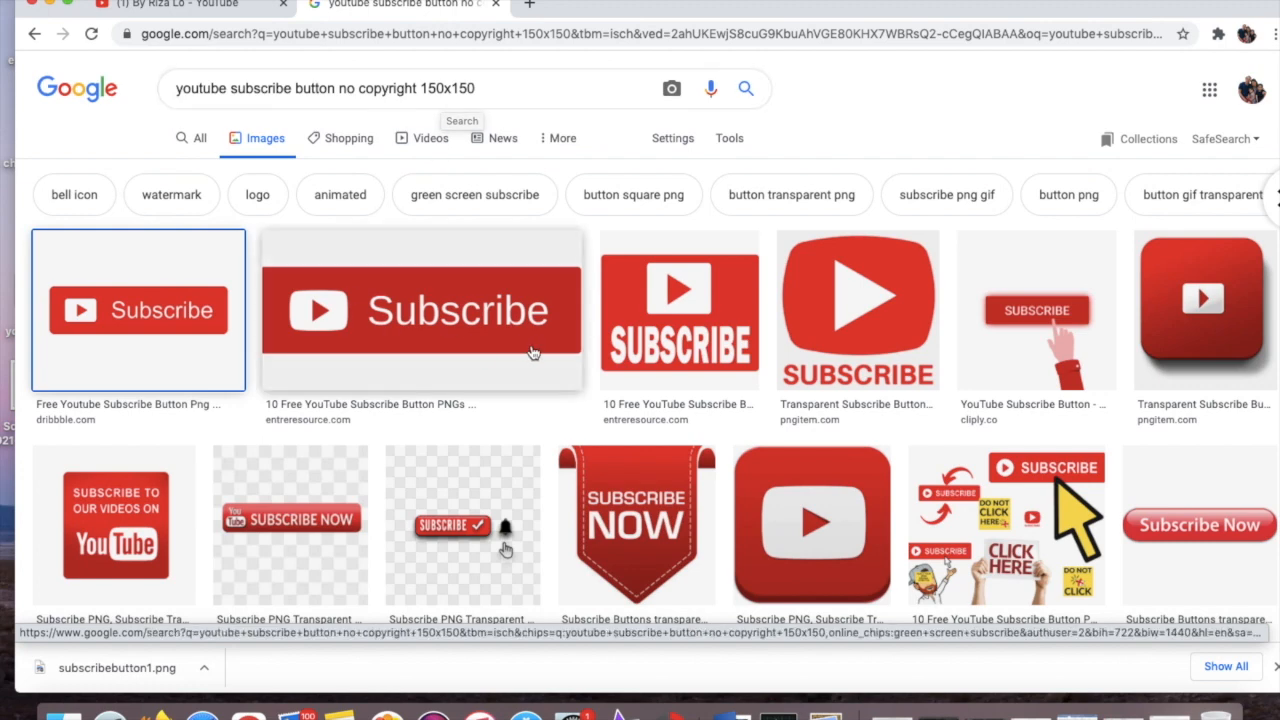
scroll("down", 3)
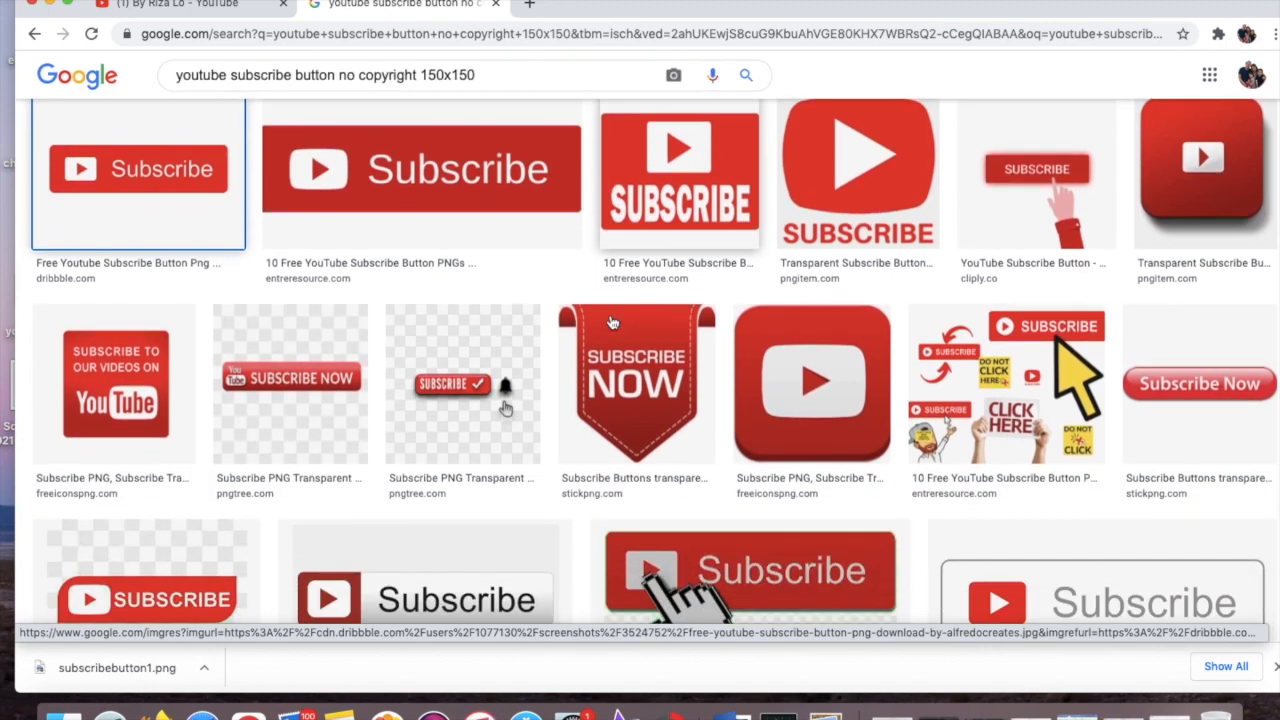
mouse_move(940, 285)
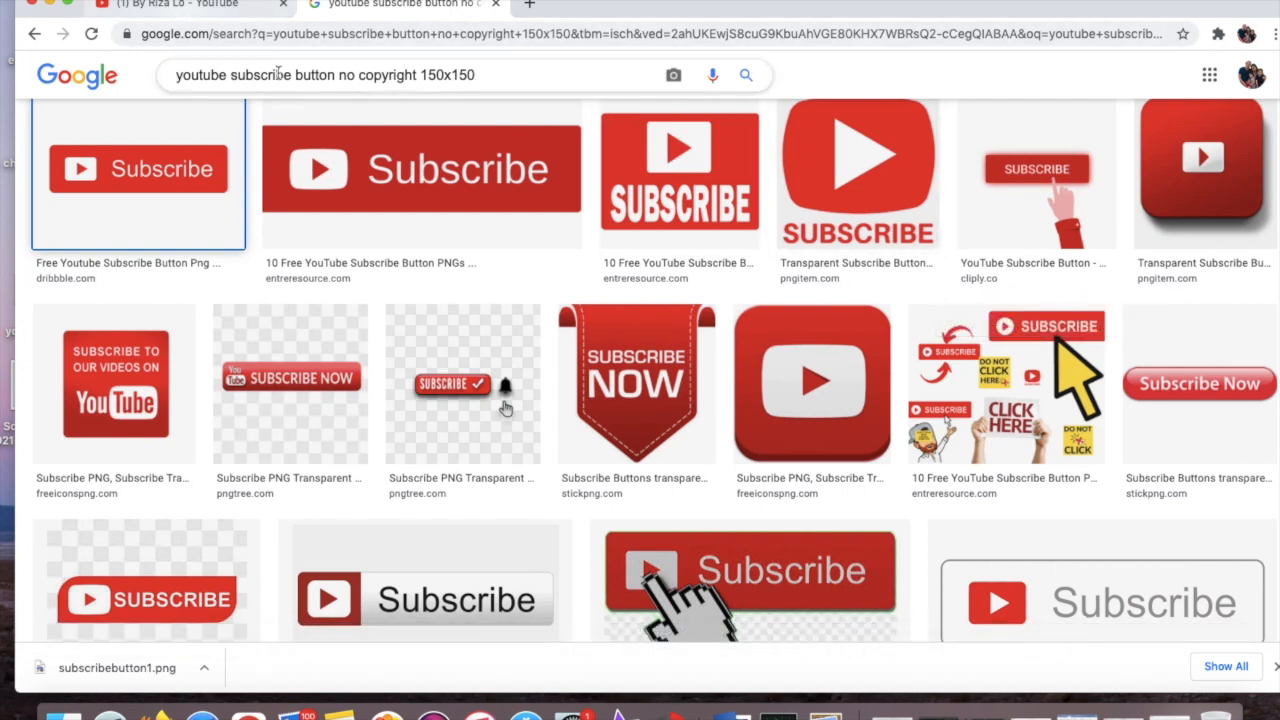
mouse_move(160, 3)
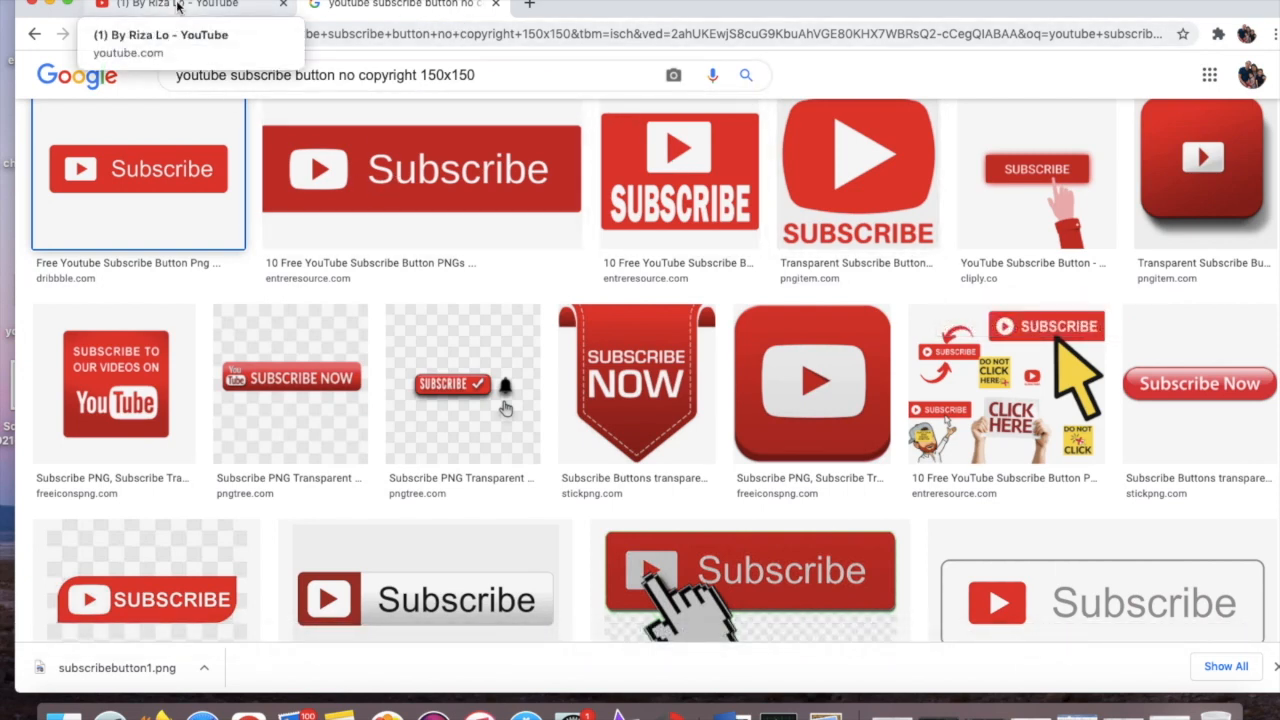
- Return to the By Riza Lo YouTube channel tab
left_click(160, 5)
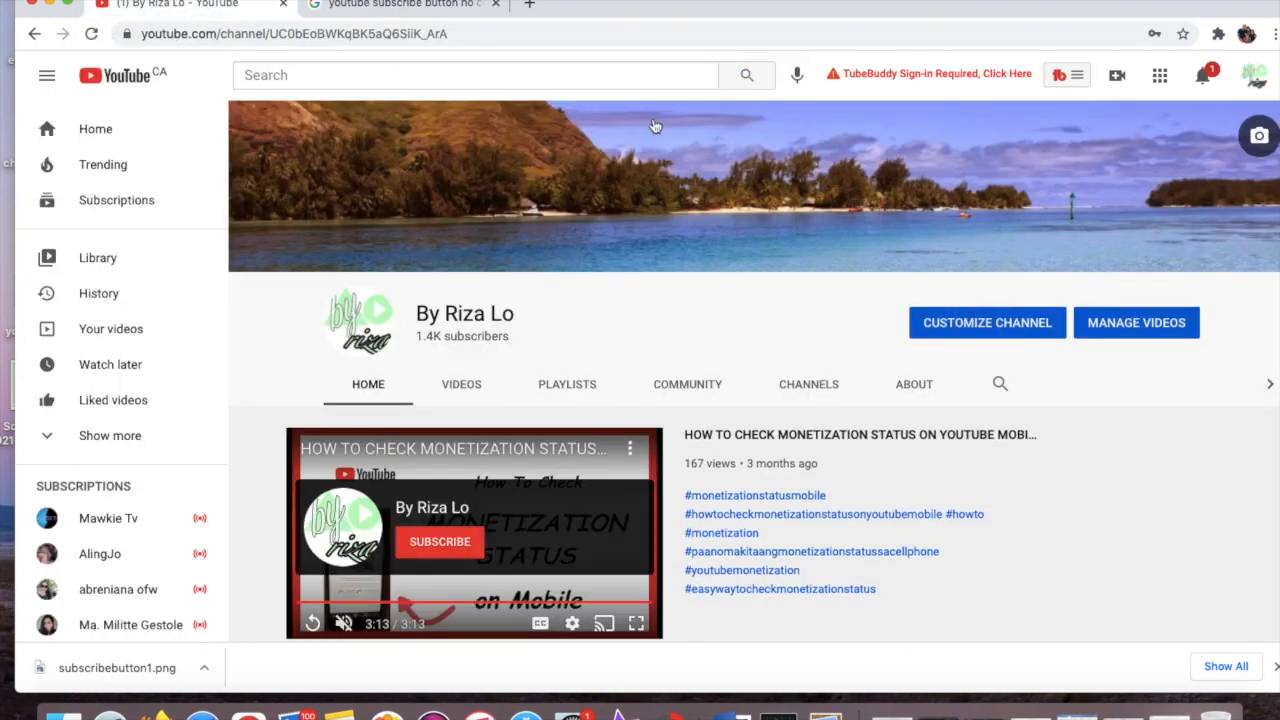
mouse_move(910, 240)
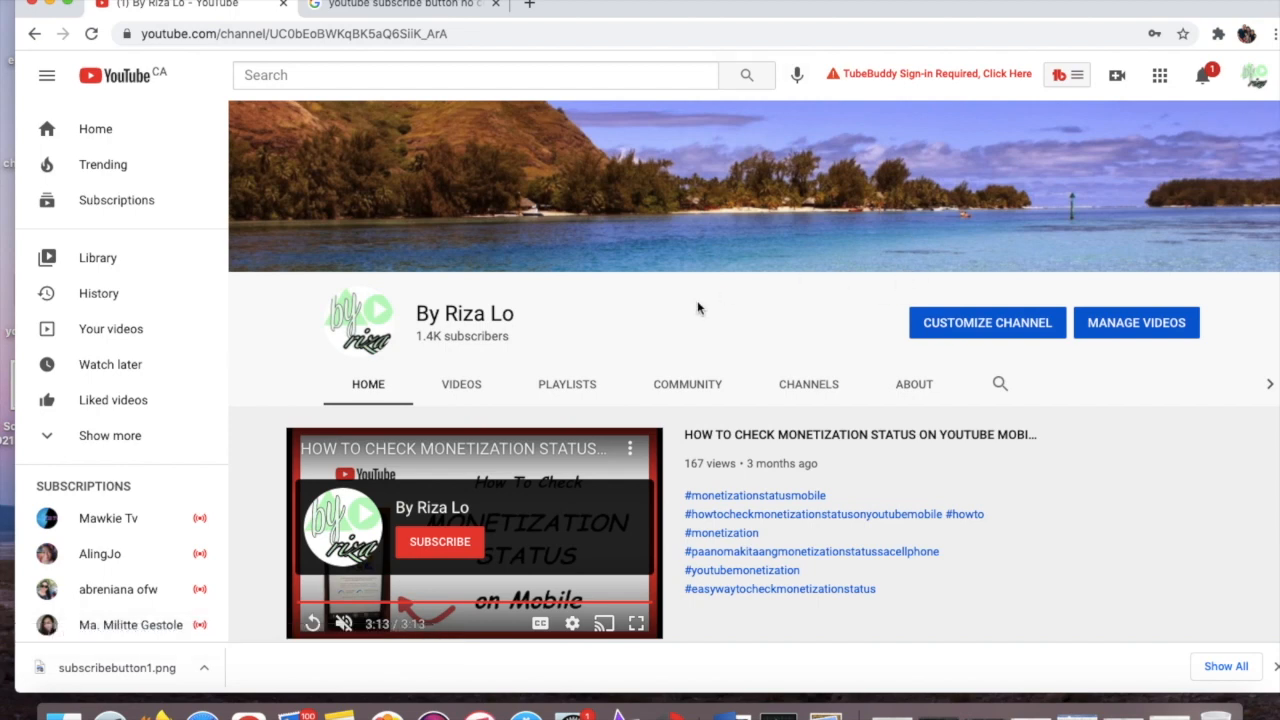
mouse_move(968, 330)
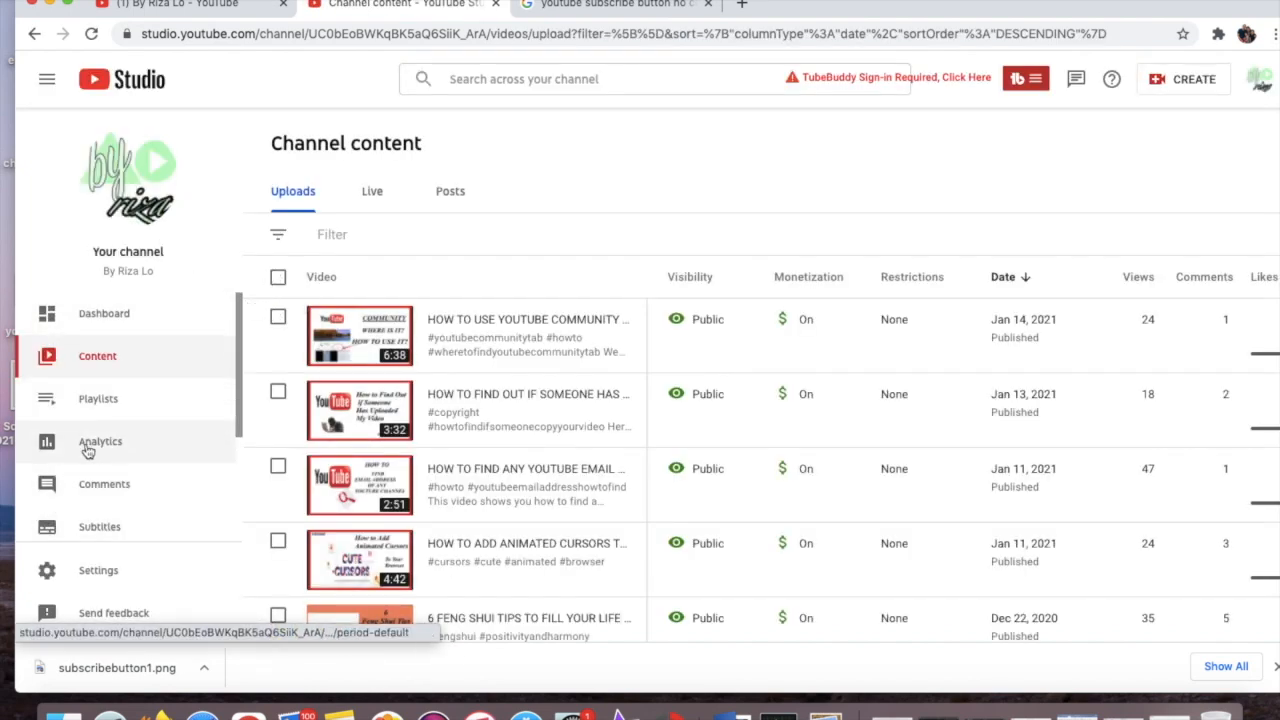
mouse_move(147, 300)
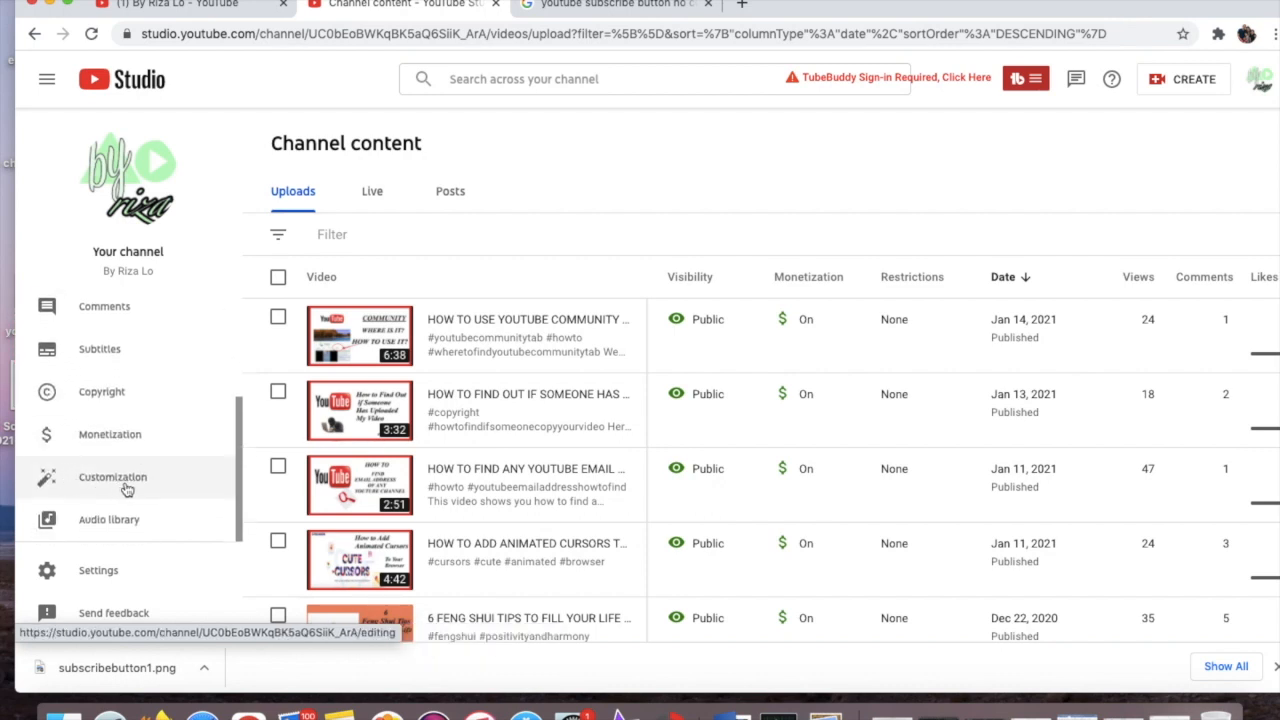
- Open Customization > Branding and scroll to the Video watermark section
left_click(112, 477)
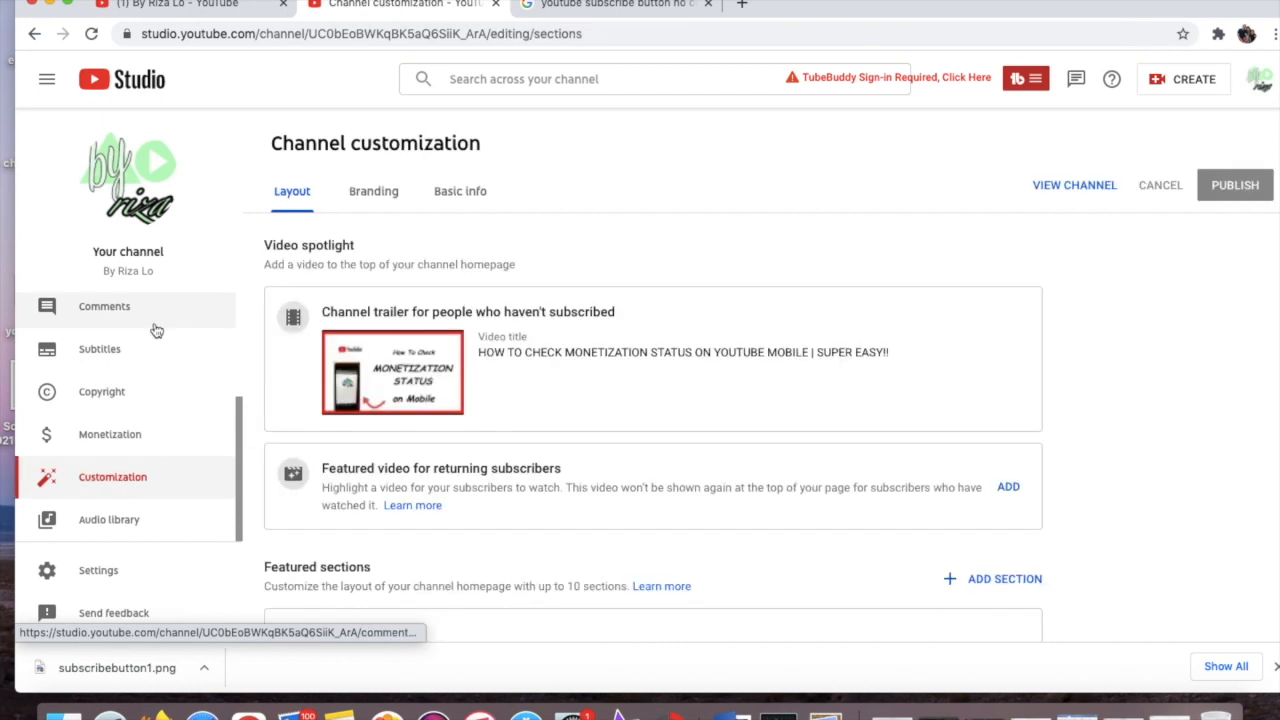
left_click(373, 191)
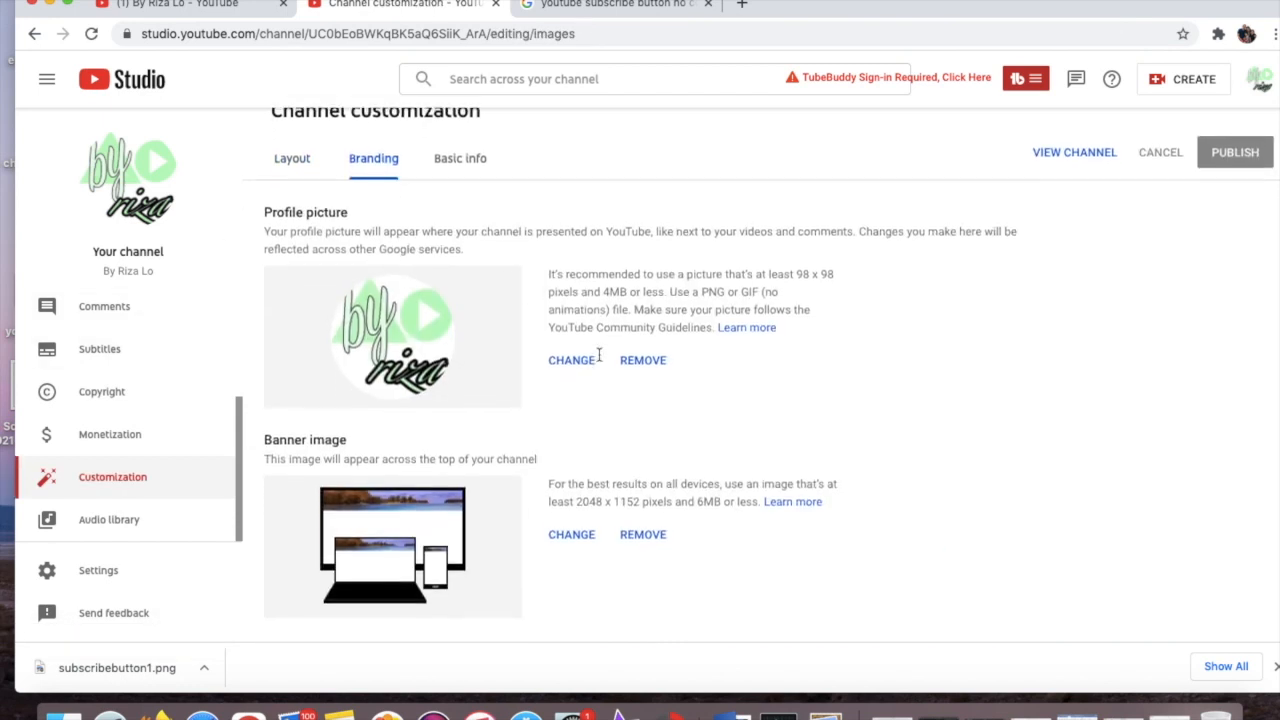
scroll("down", 3)
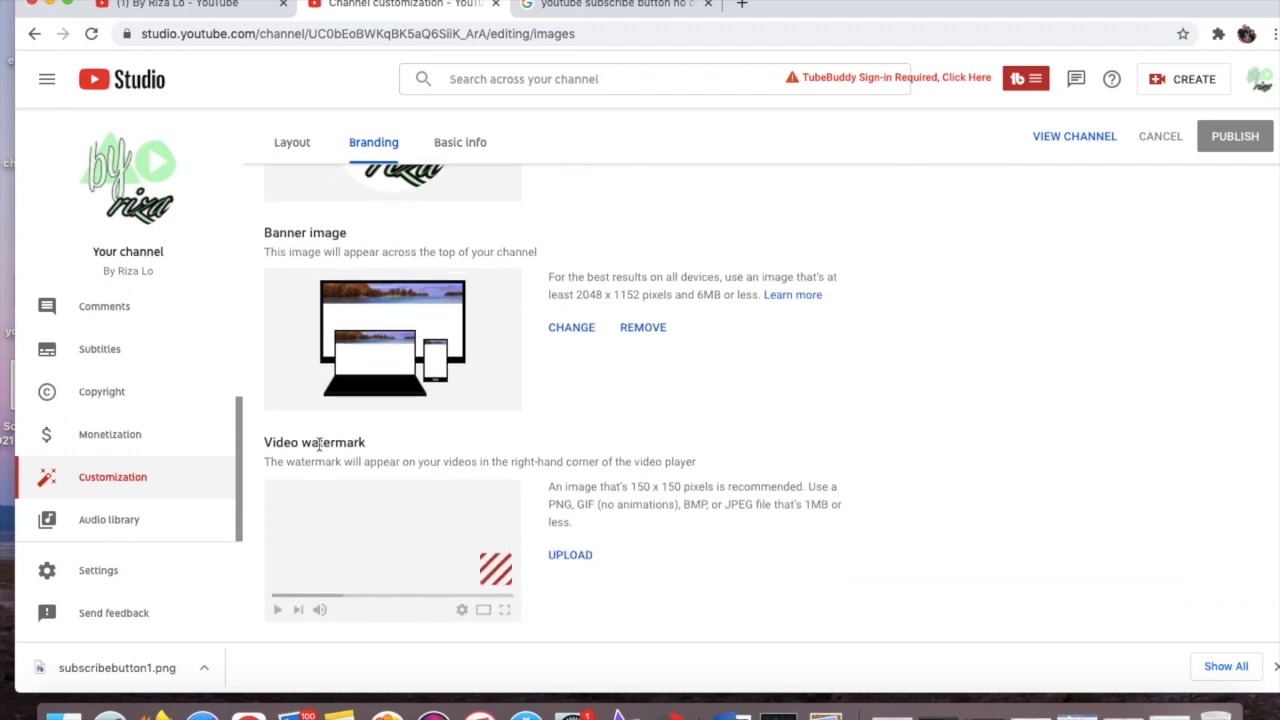
mouse_move(472, 481)
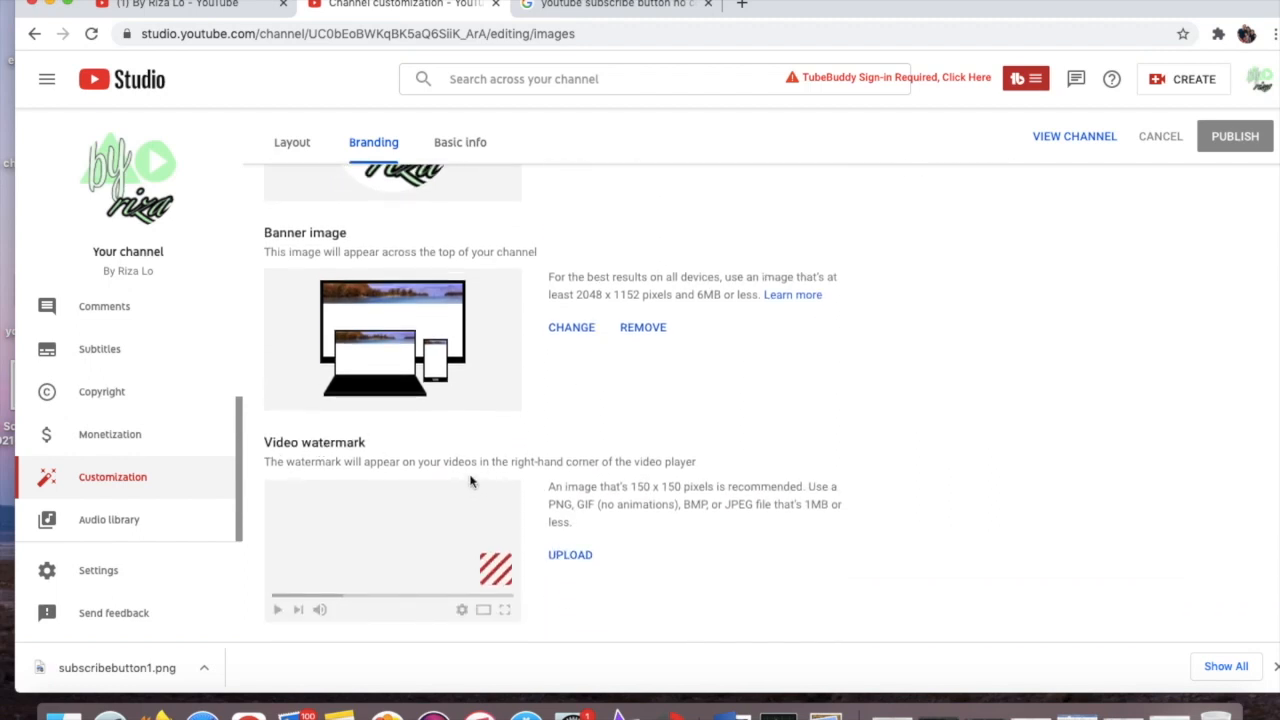
mouse_move(655, 500)
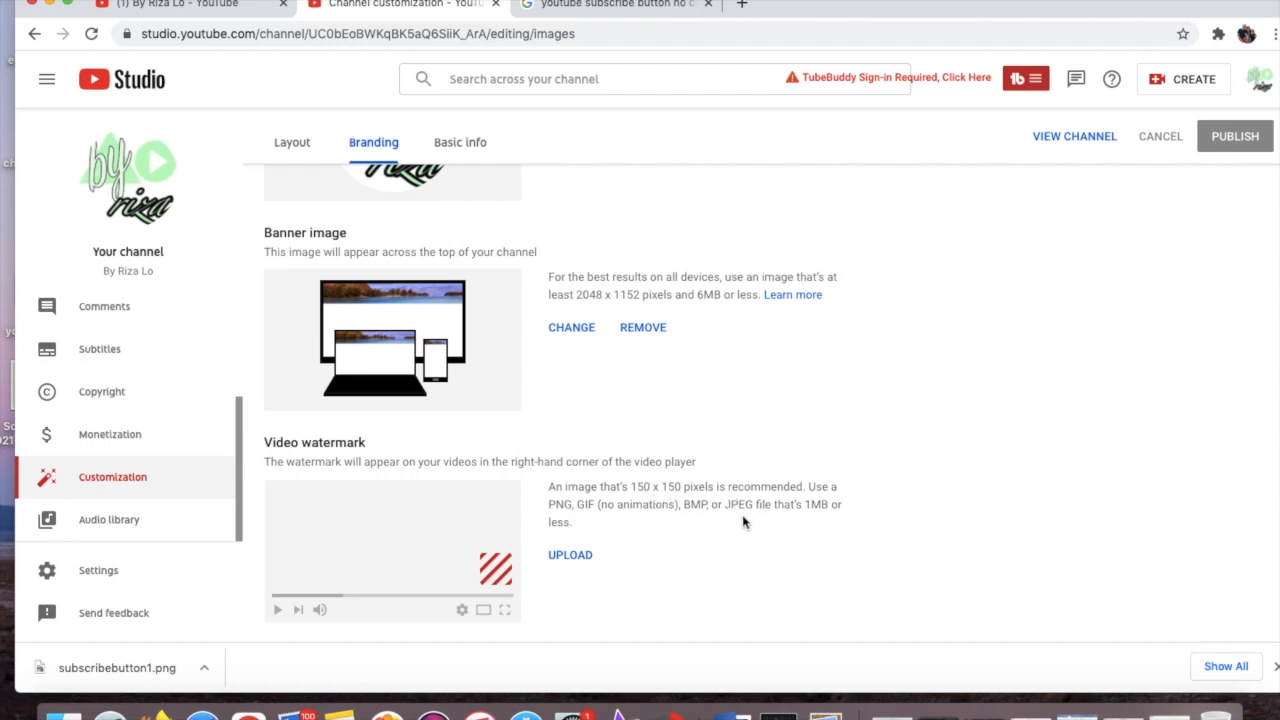
mouse_move(641, 527)
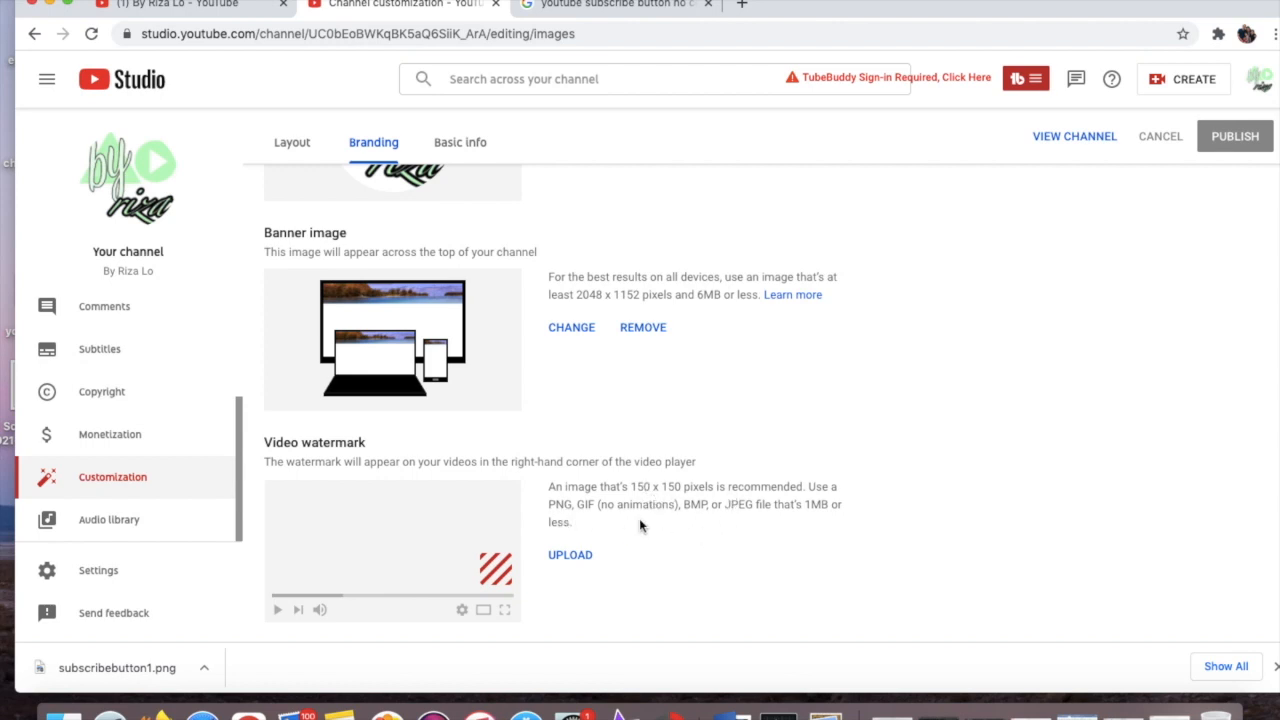
mouse_move(596, 518)
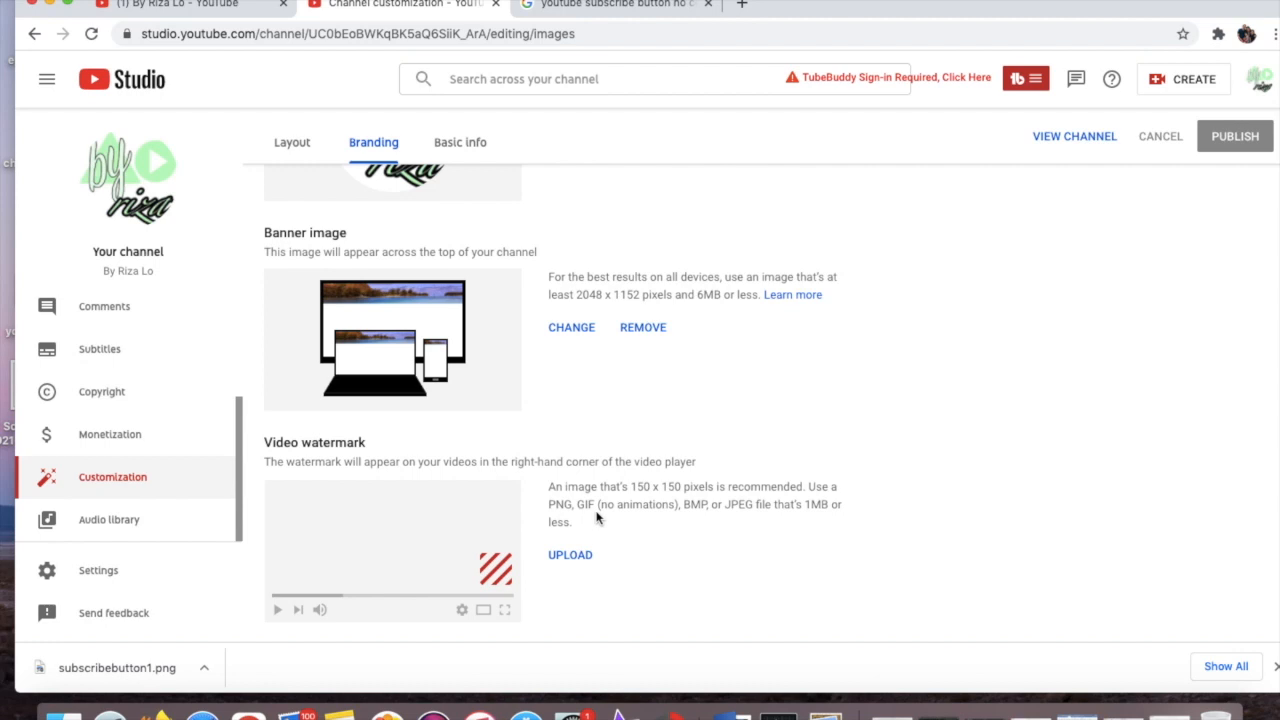
mouse_move(570, 555)
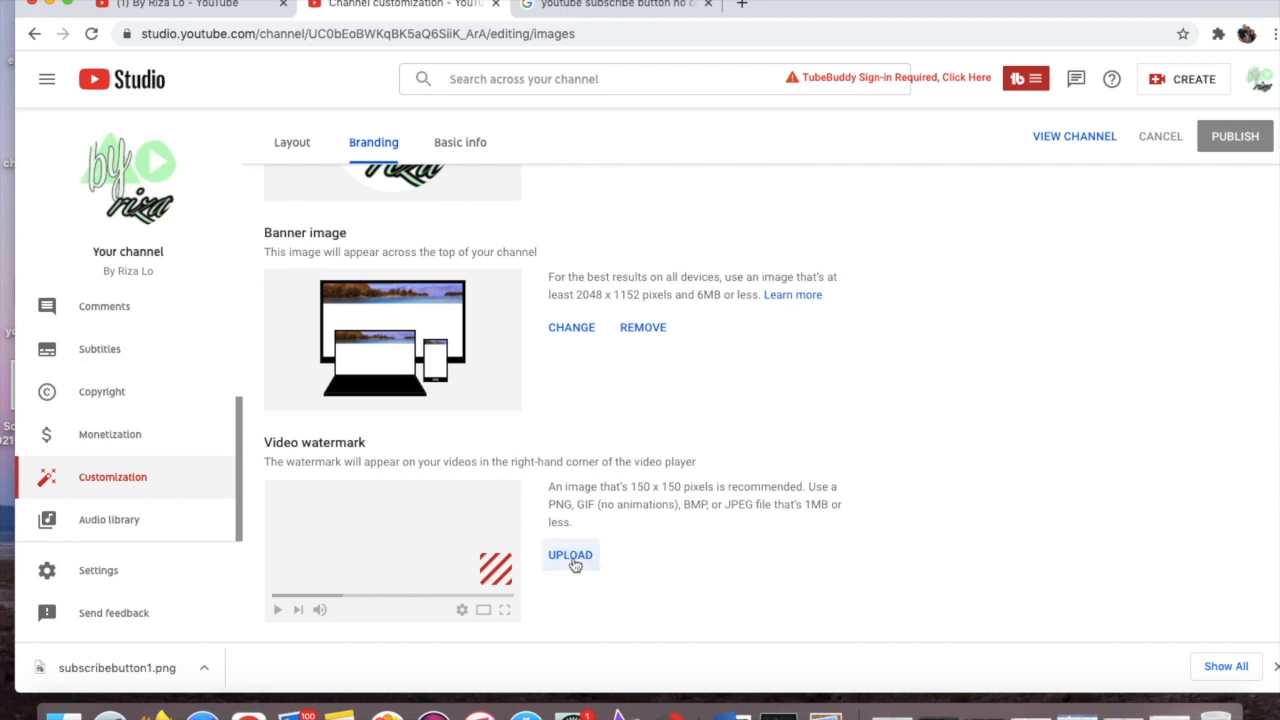
- Upload subscribebutton1.png from the Desktop as the video watermark image
left_click(570, 555)
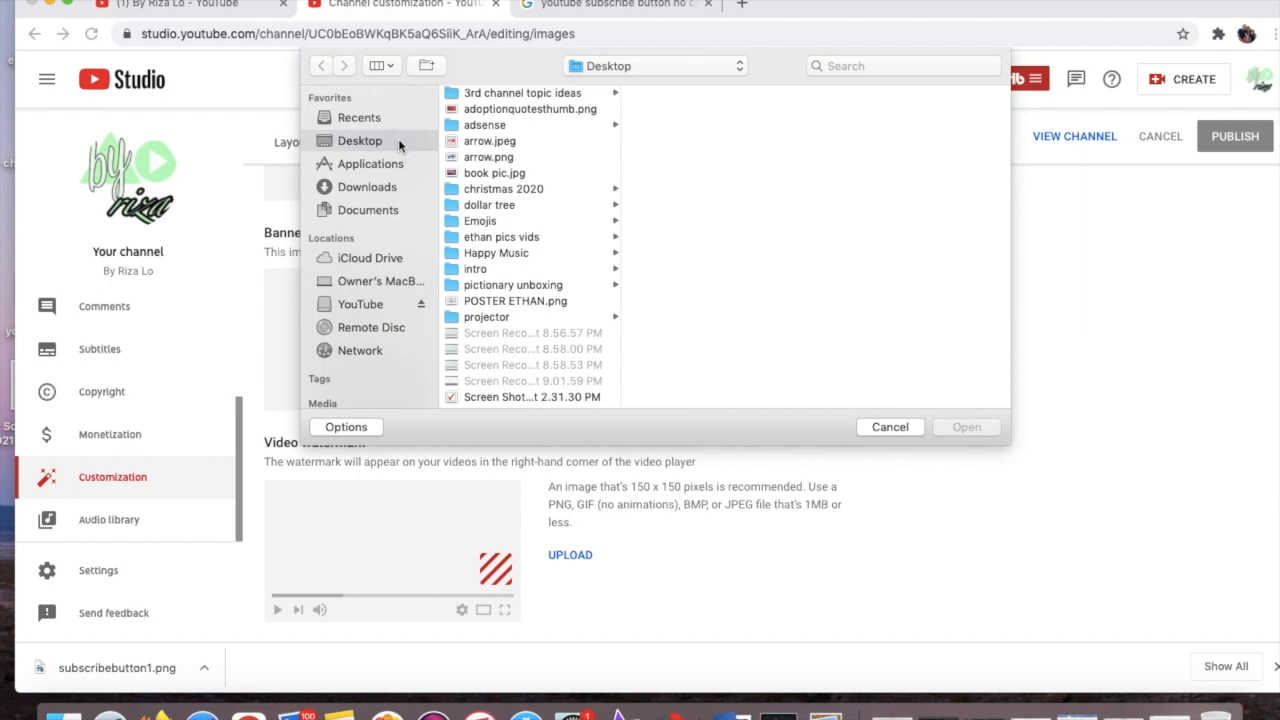
mouse_move(530, 127)
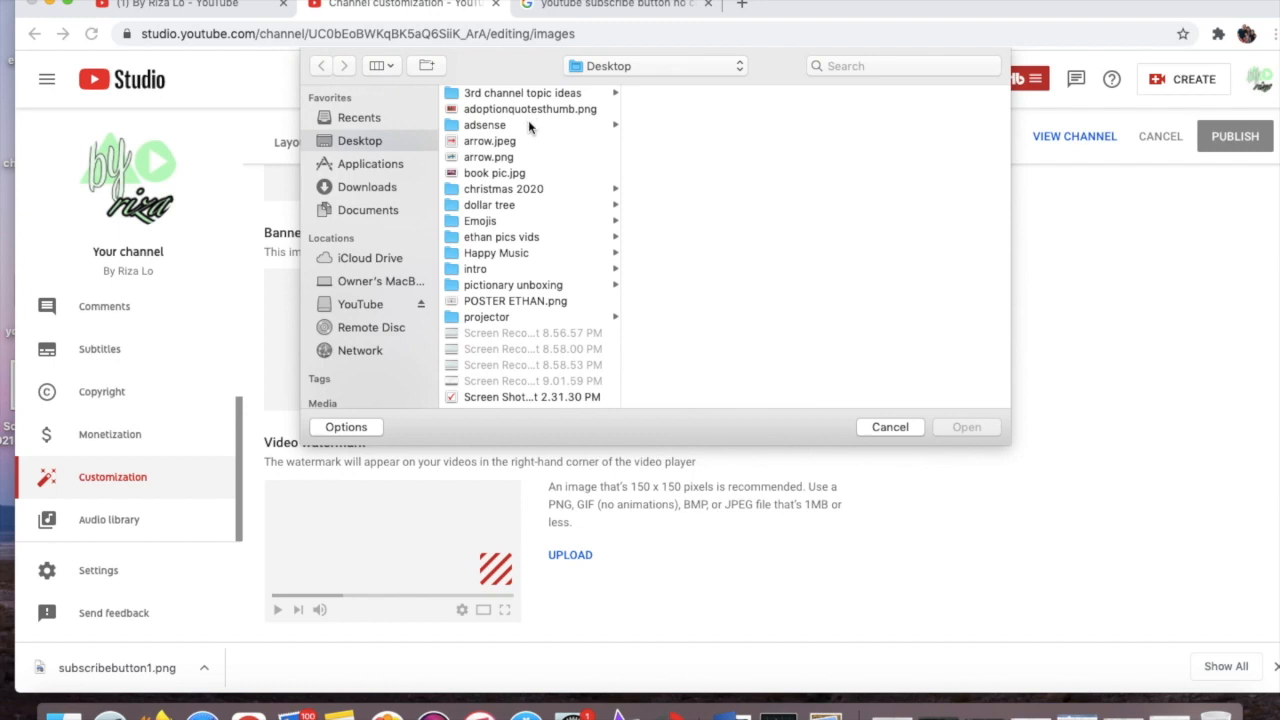
scroll("down", 3)
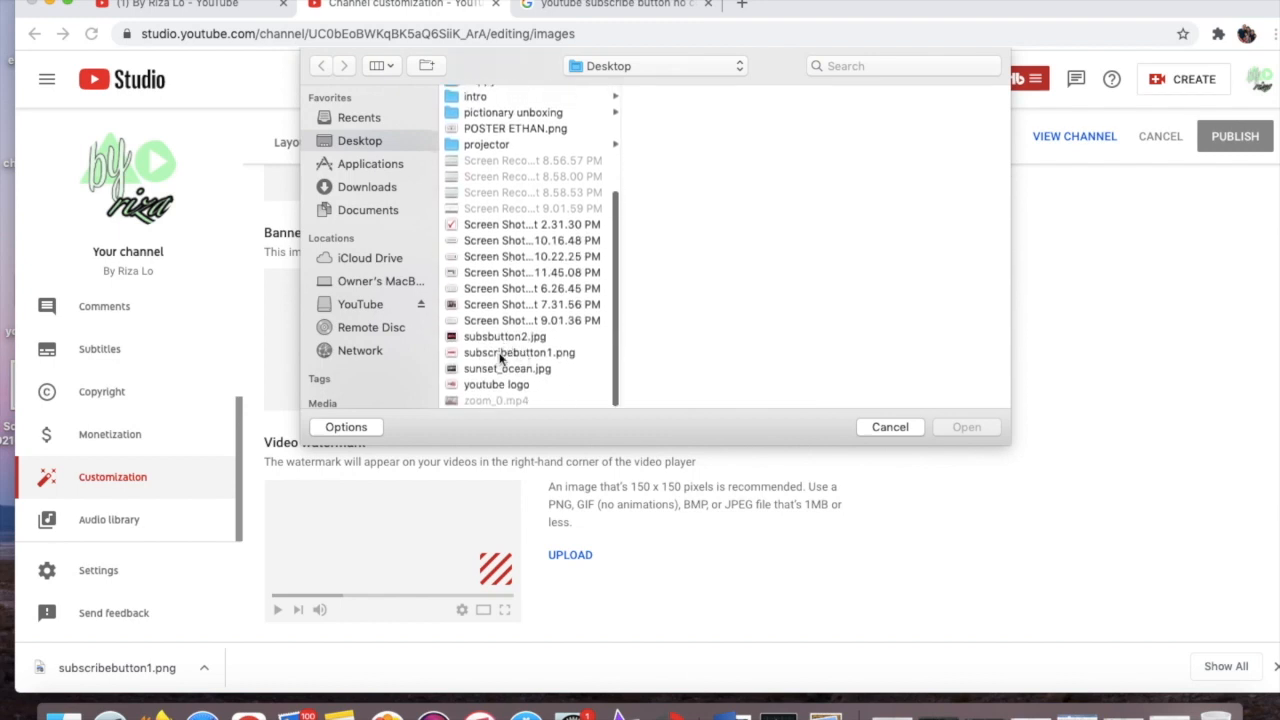
left_click(519, 352)
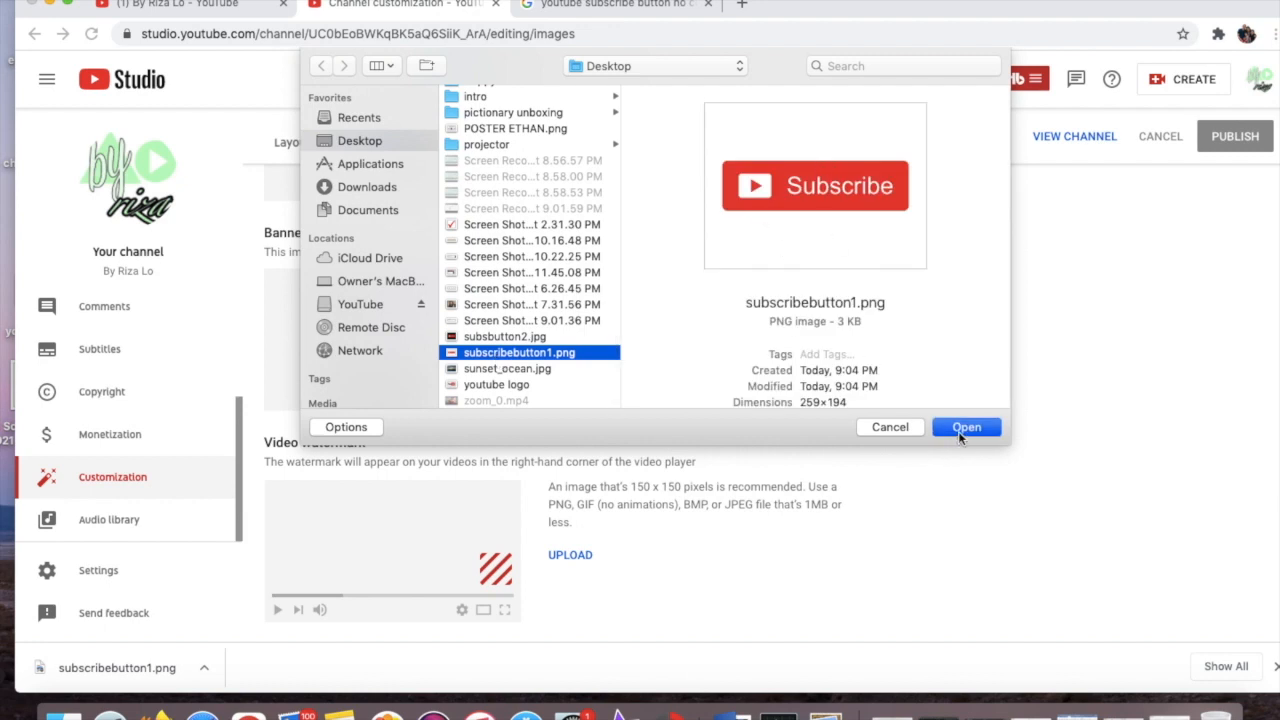
left_click(965, 427)
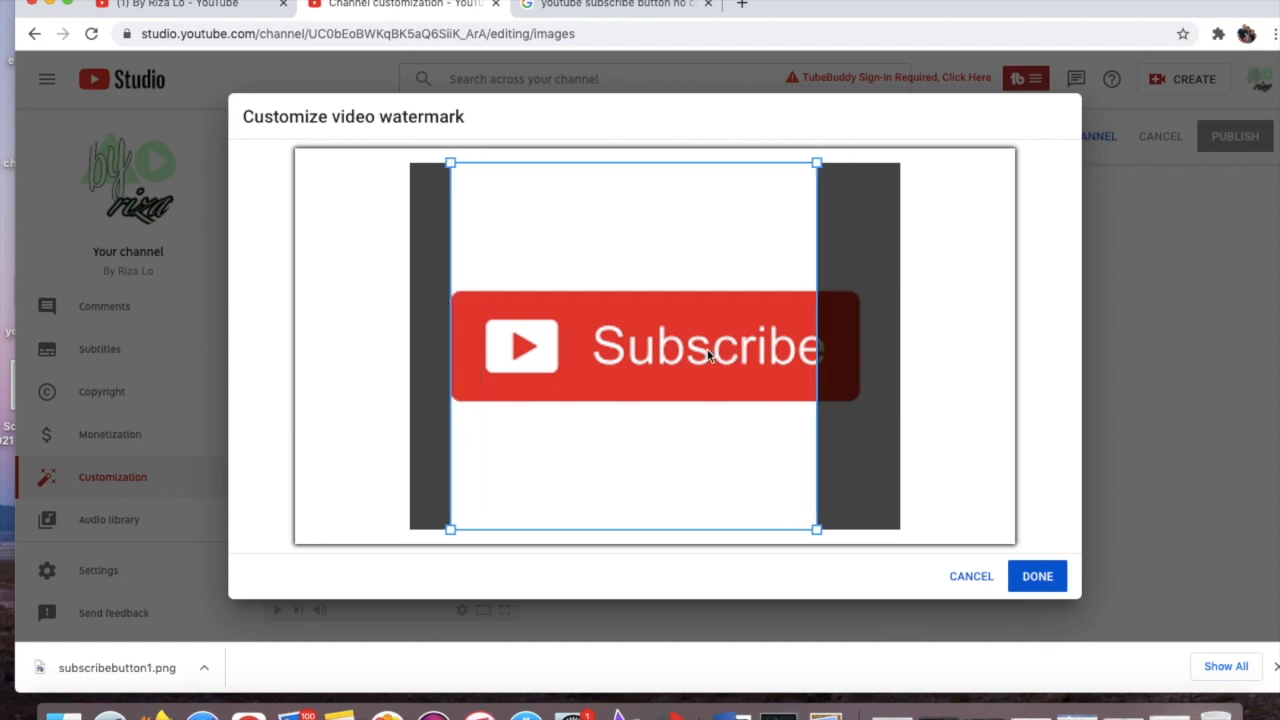
- Shift the square crop over the Subscribe button and confirm the watermark
left_click_drag(632, 346, 700, 346)
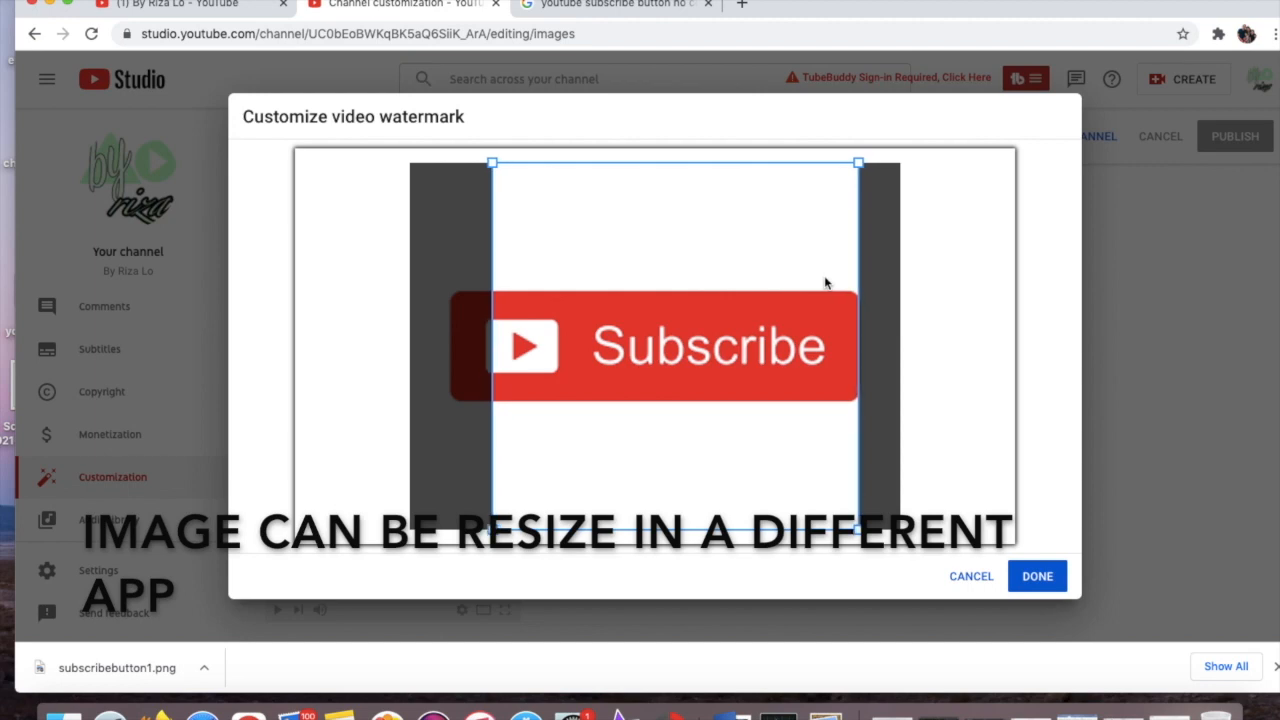
mouse_move(753, 256)
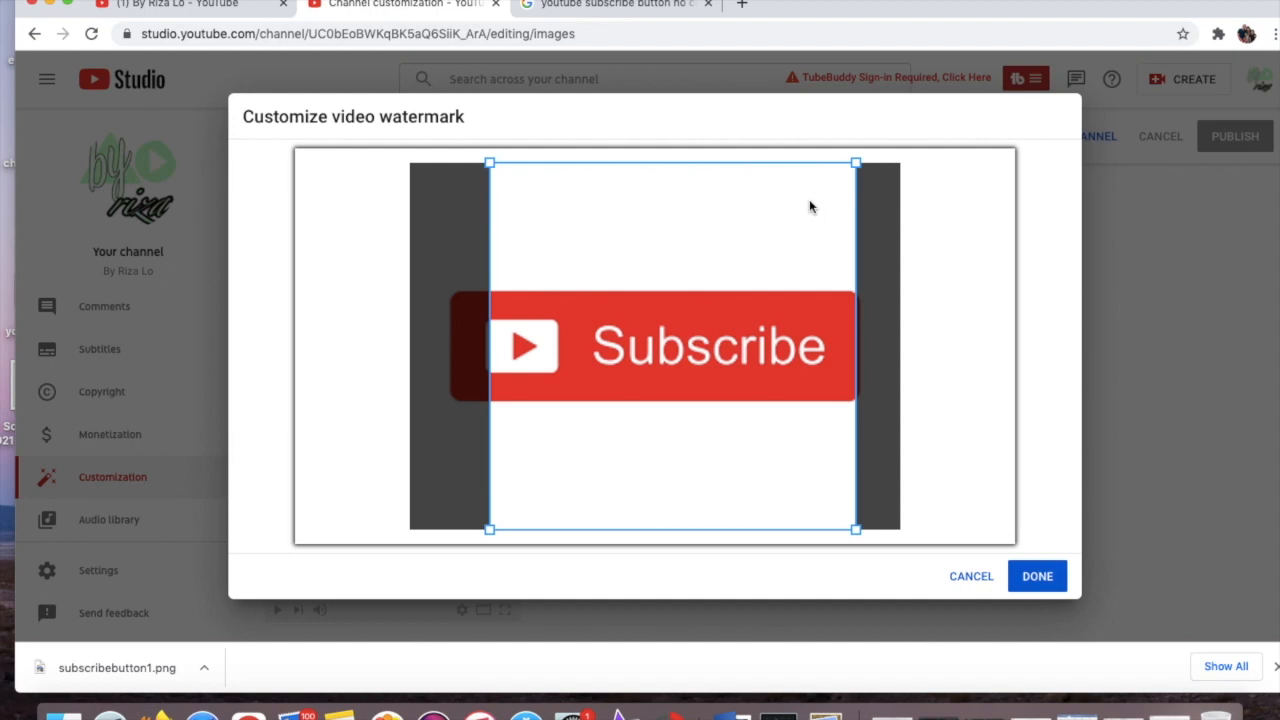
left_click(1037, 576)
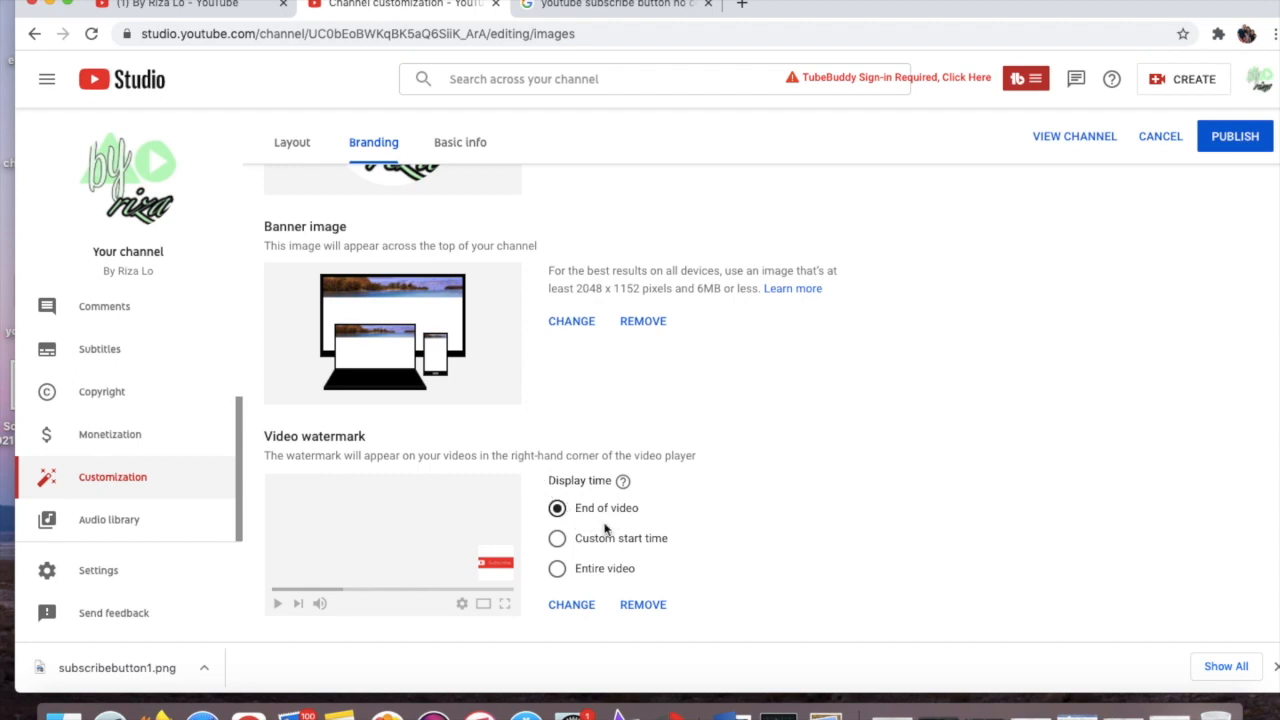
mouse_move(589, 548)
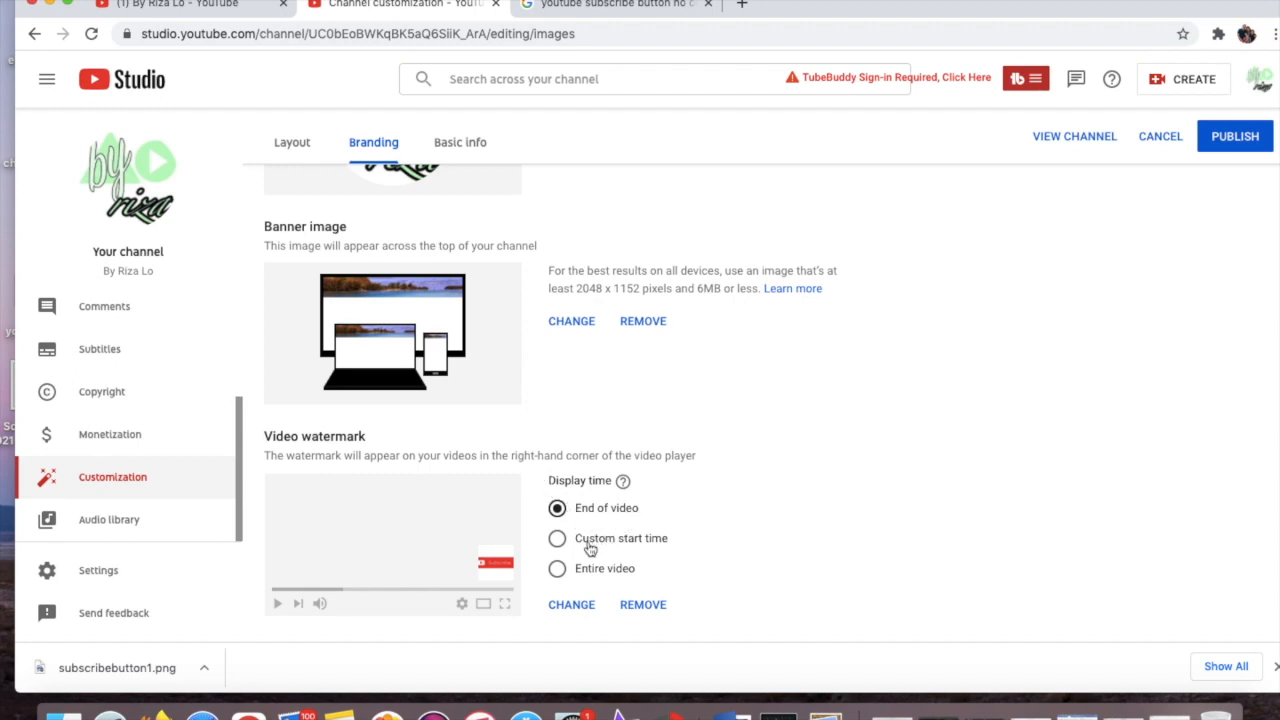
mouse_move(594, 550)
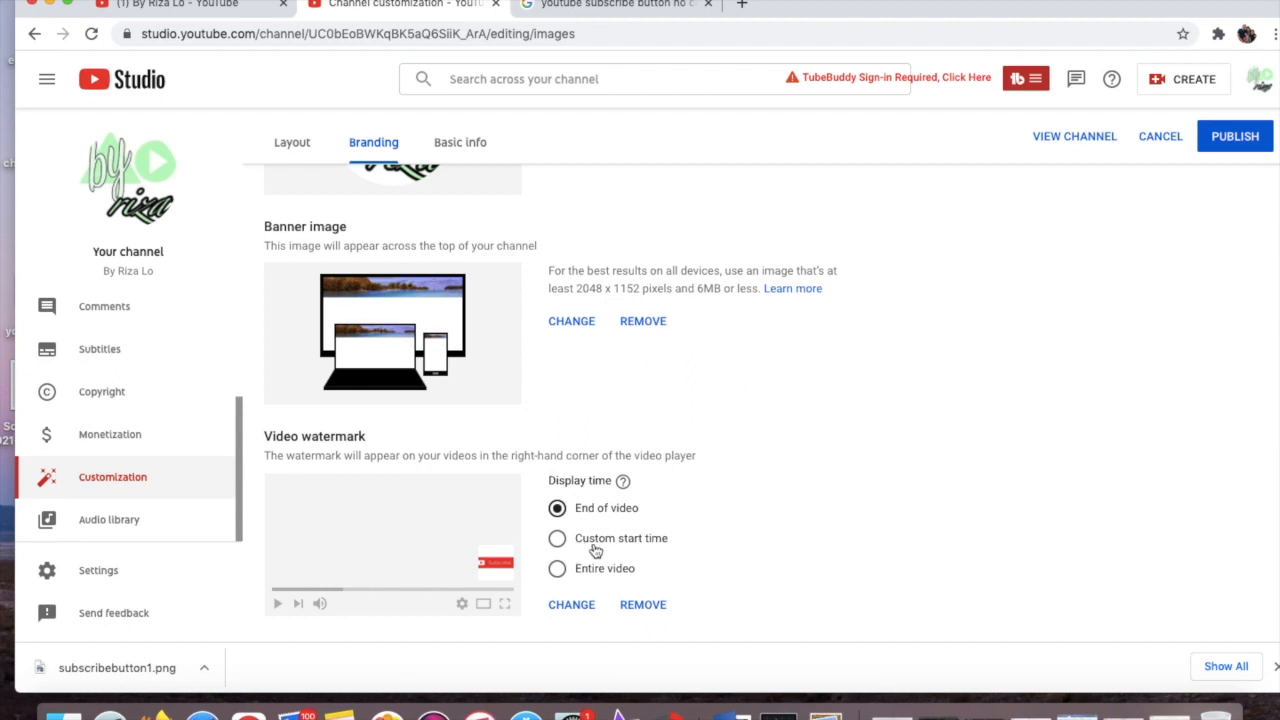
mouse_move(594, 551)
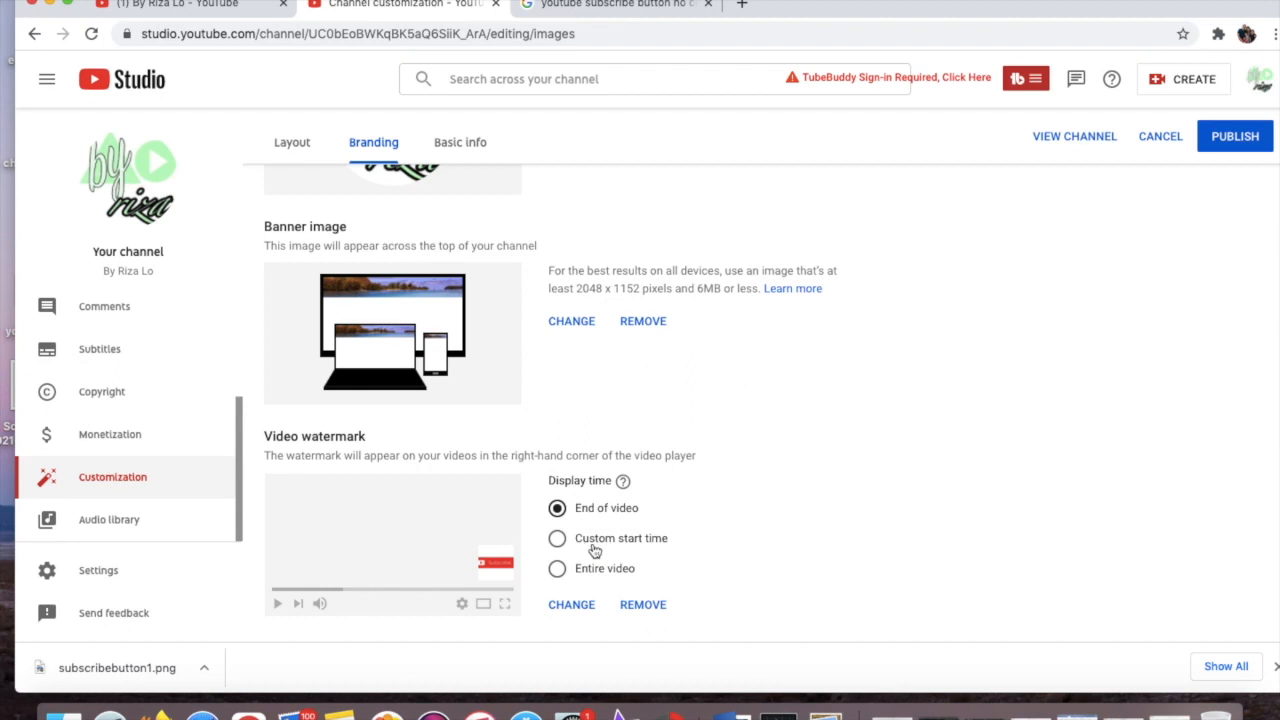
mouse_move(597, 578)
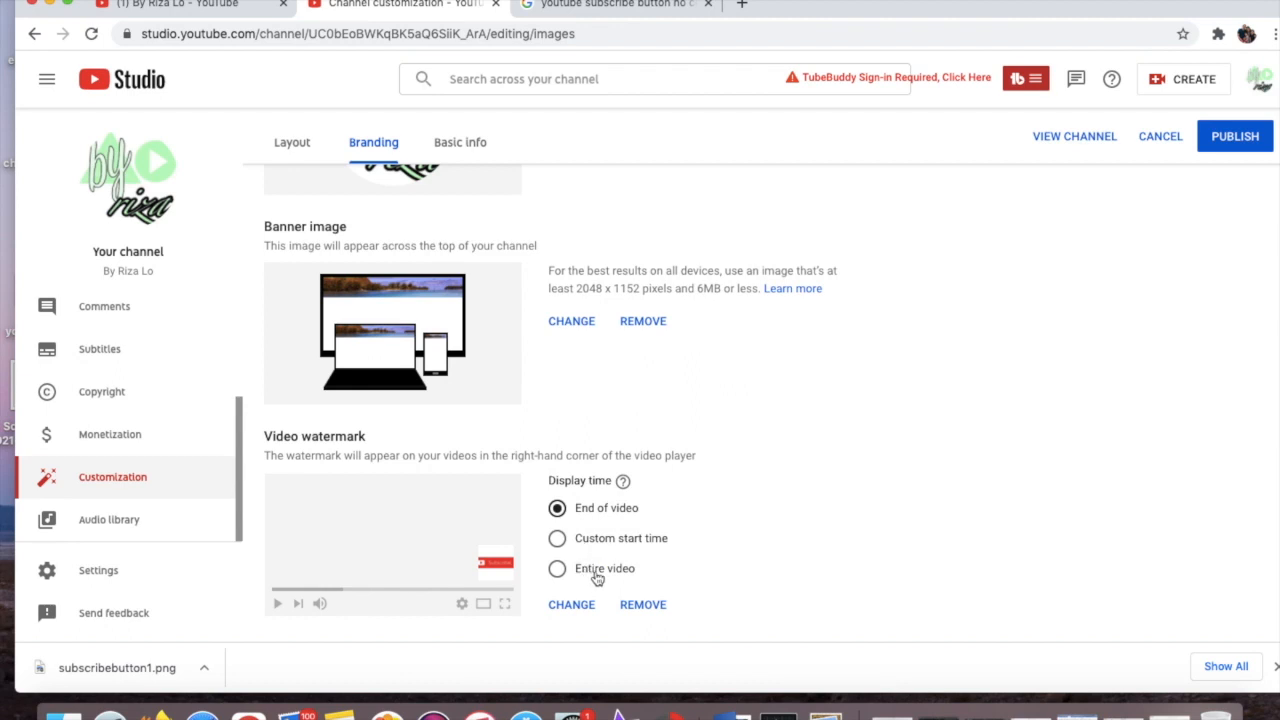
mouse_move(604, 580)
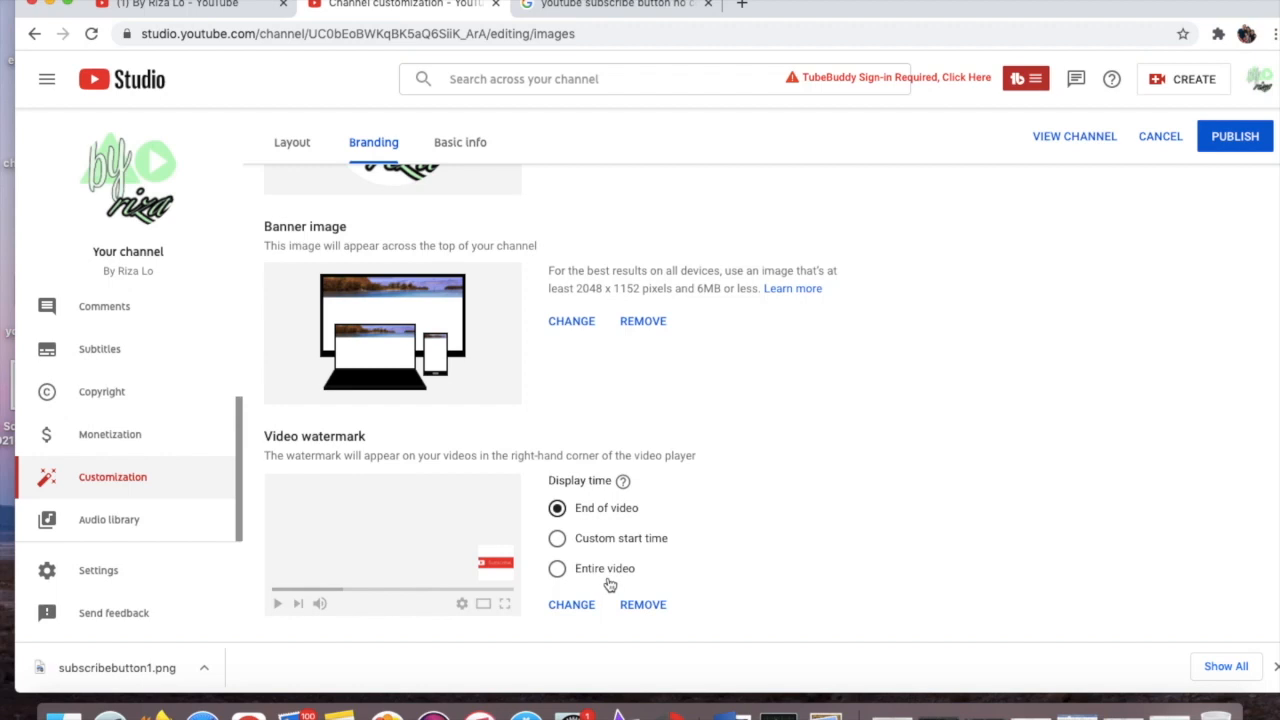
mouse_move(460, 560)
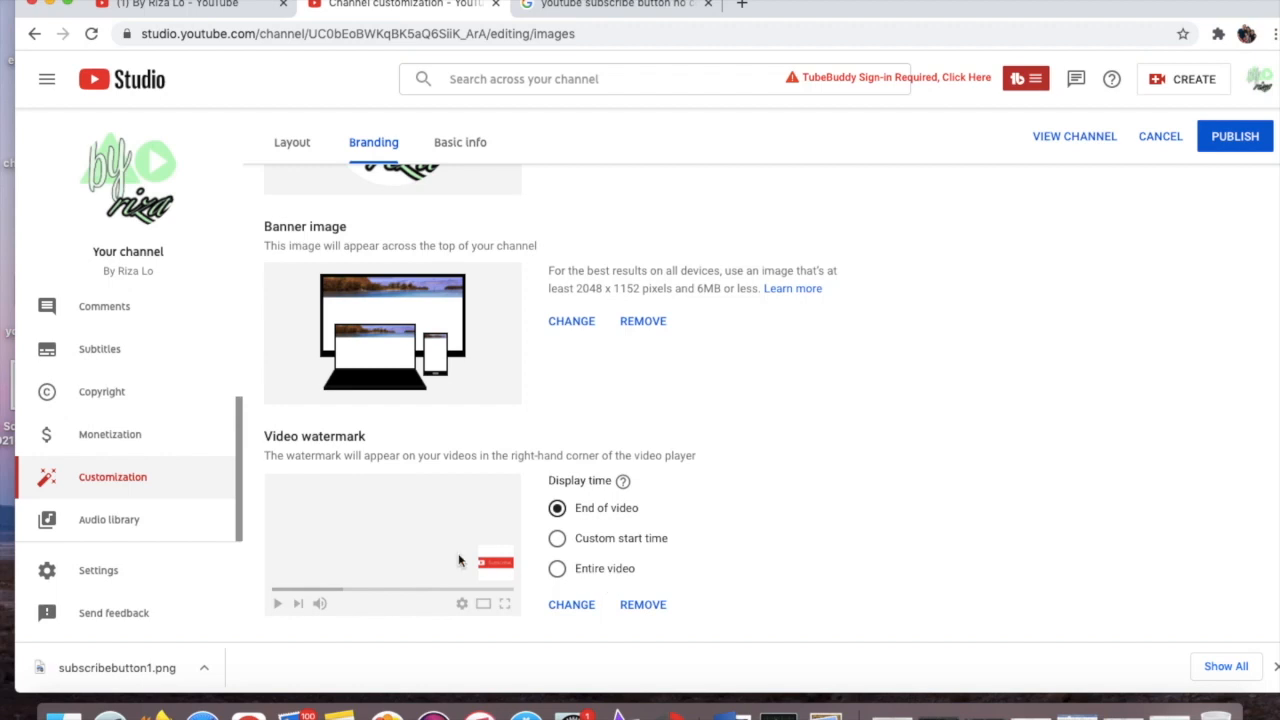
mouse_move(436, 543)
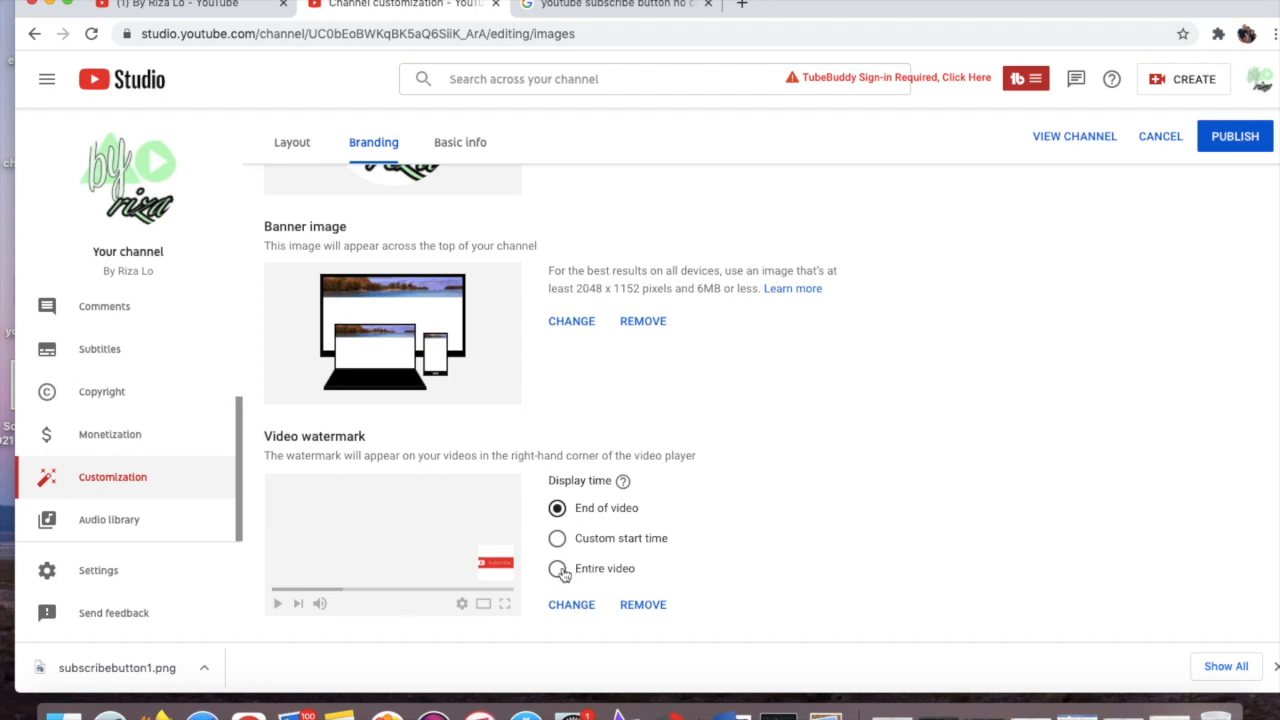
- Set watermark display time to Entire video and publish the changes
left_click(557, 568)
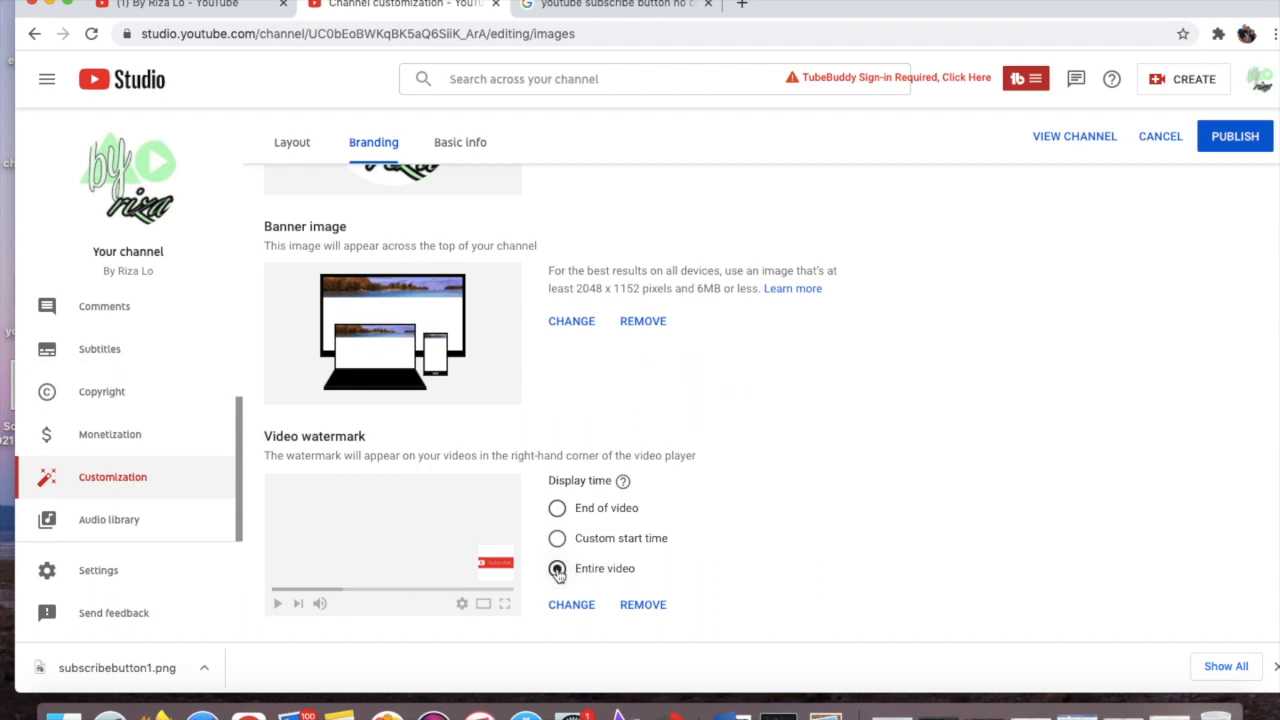
left_click(557, 568)
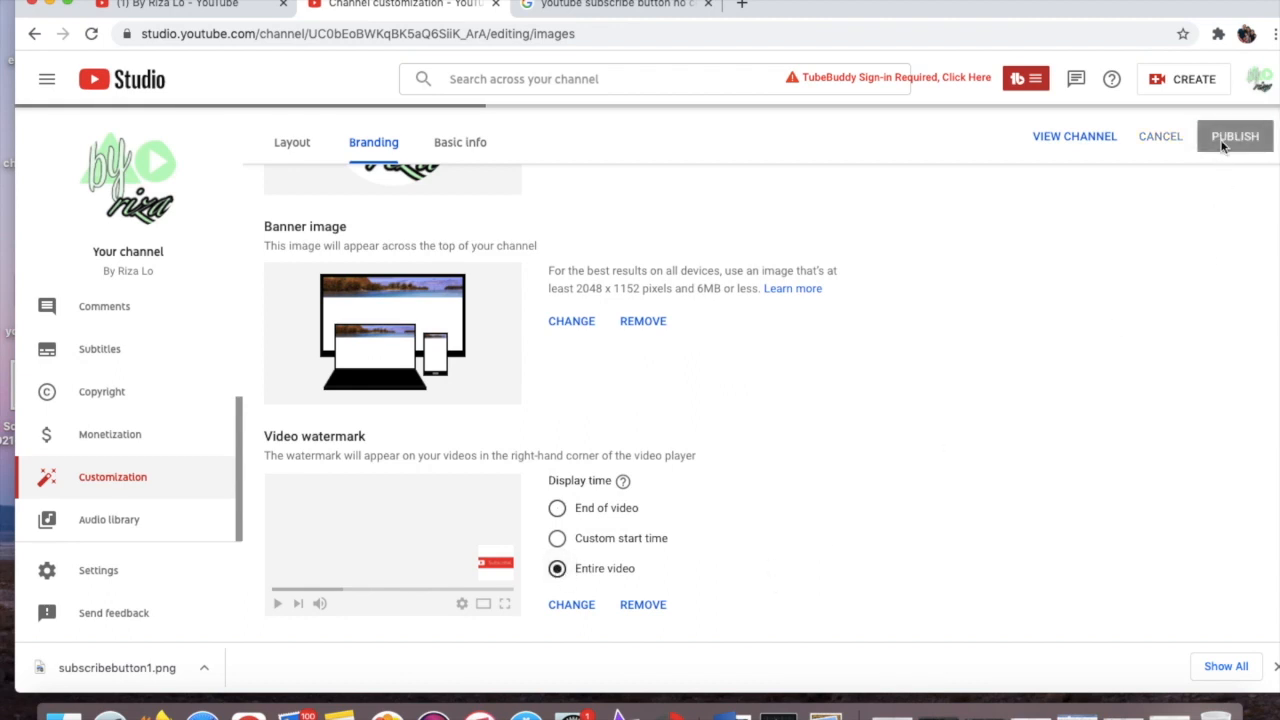
left_click(1234, 136)
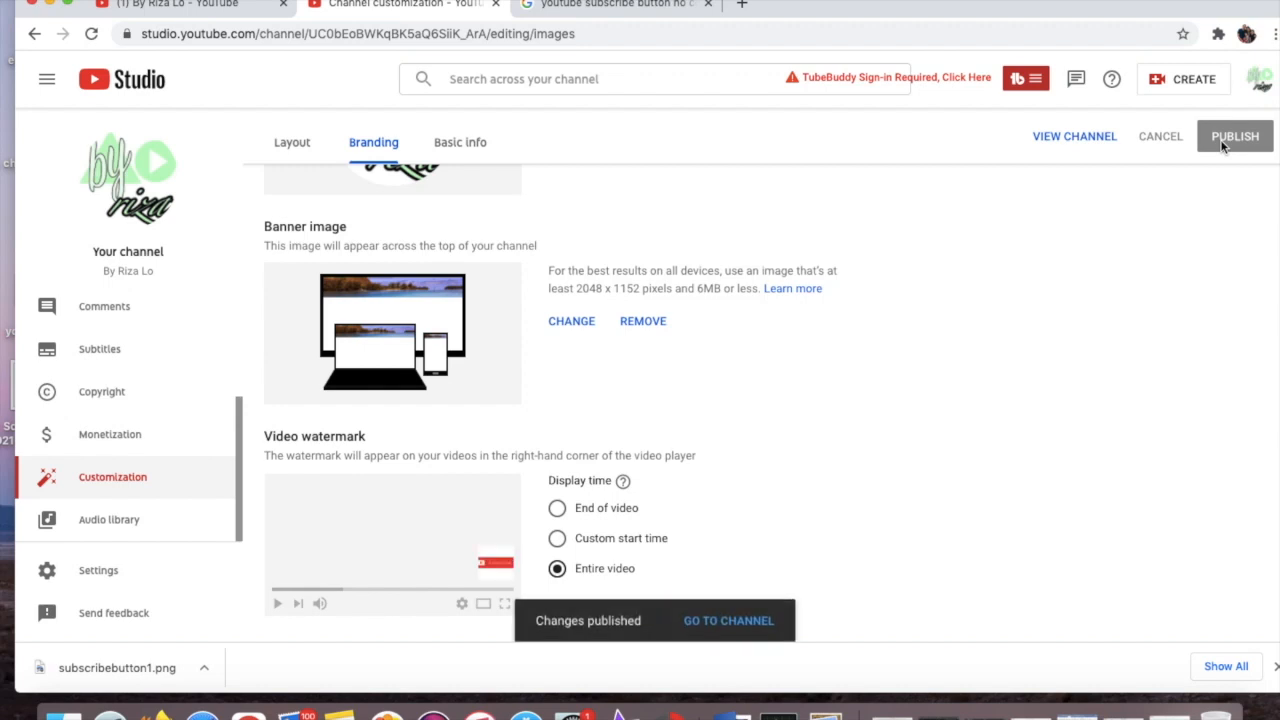
mouse_move(567, 628)
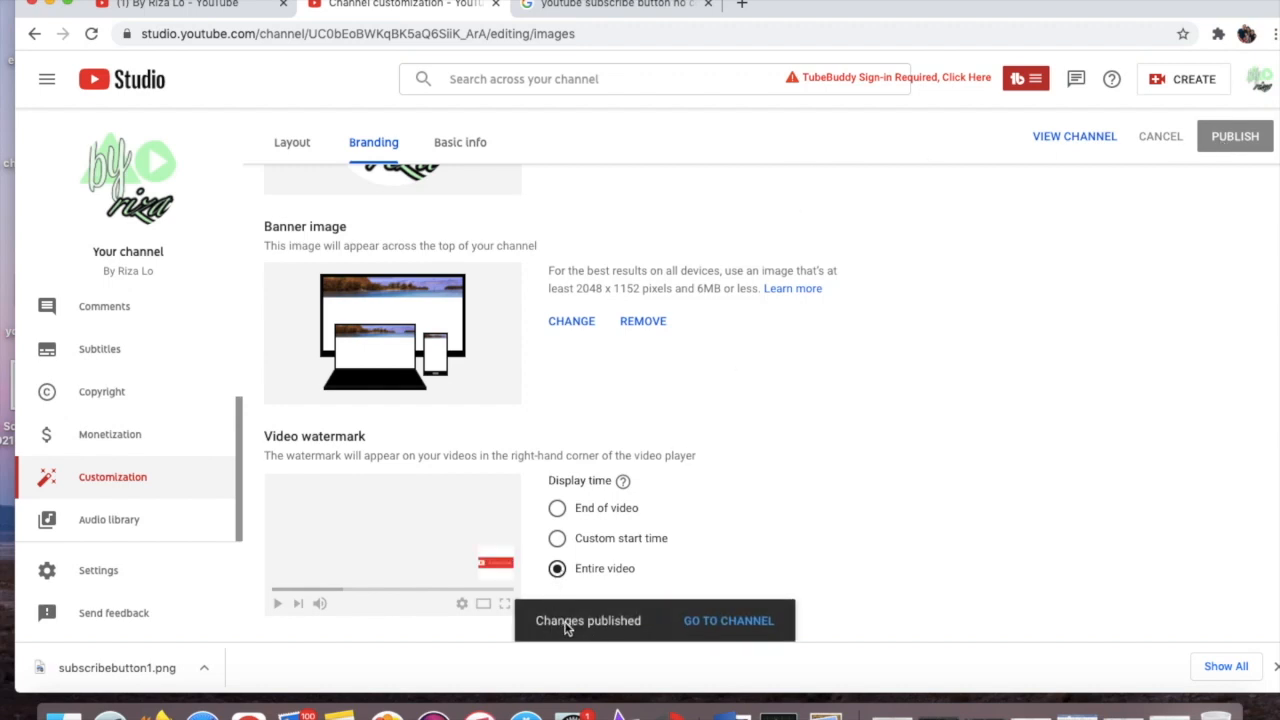
mouse_move(728, 588)
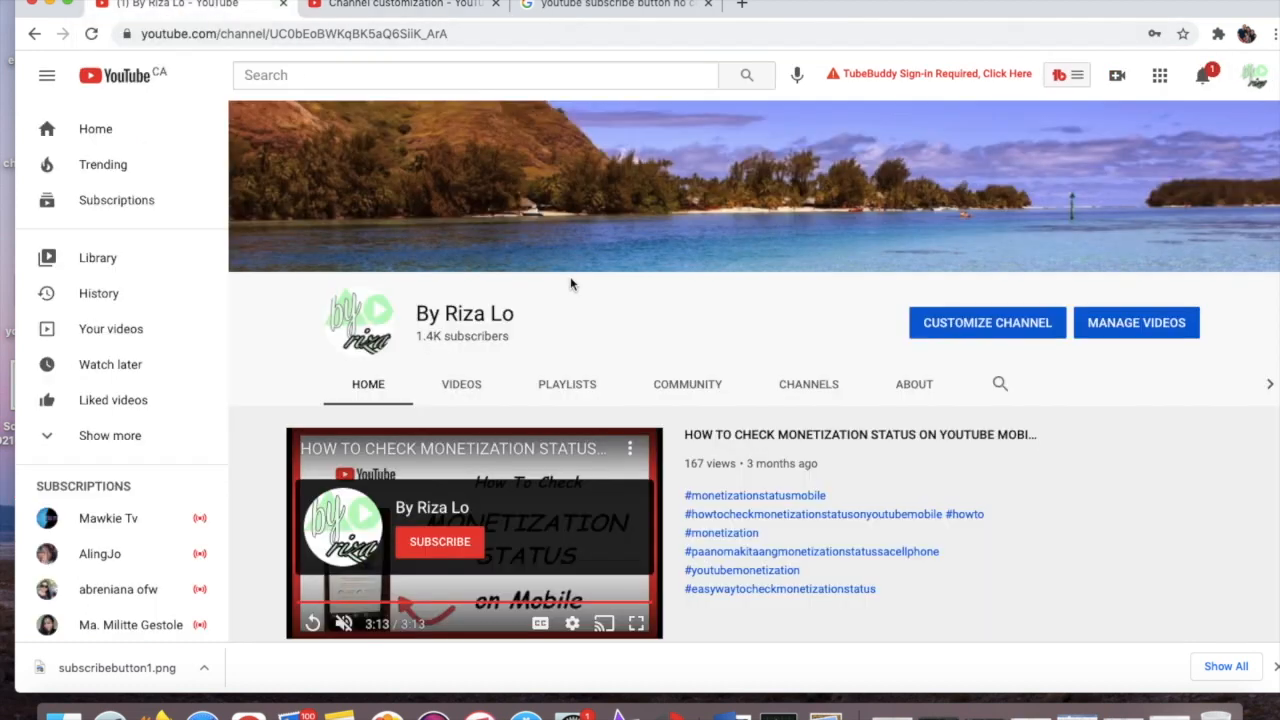
- Open an uploaded video from the channel's VIDEOS tab
scroll("down", 3)
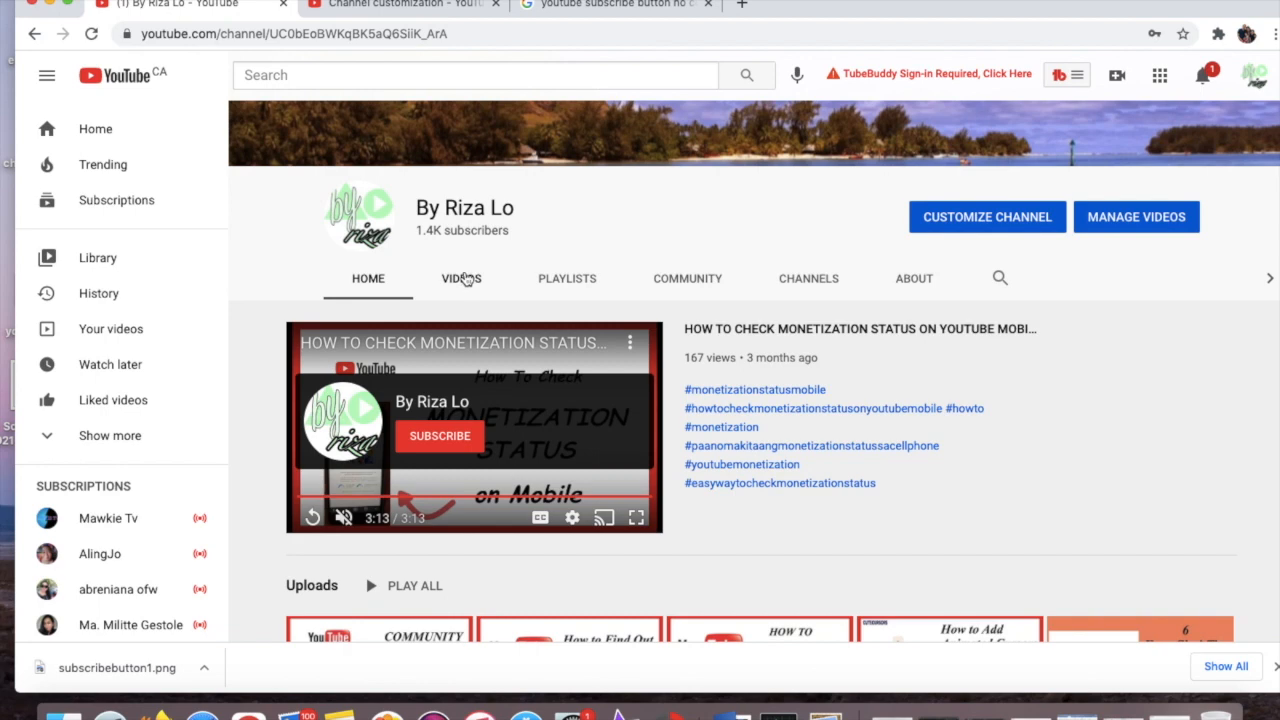
left_click(461, 278)
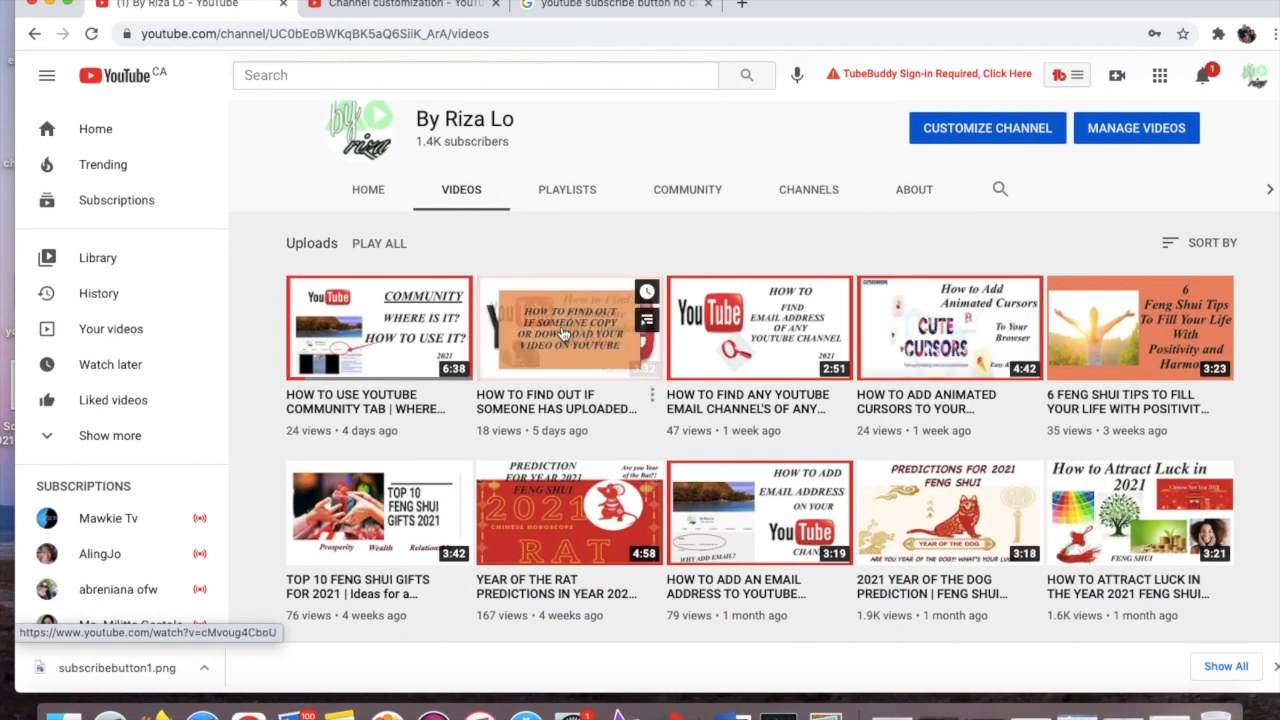
left_click(568, 327)
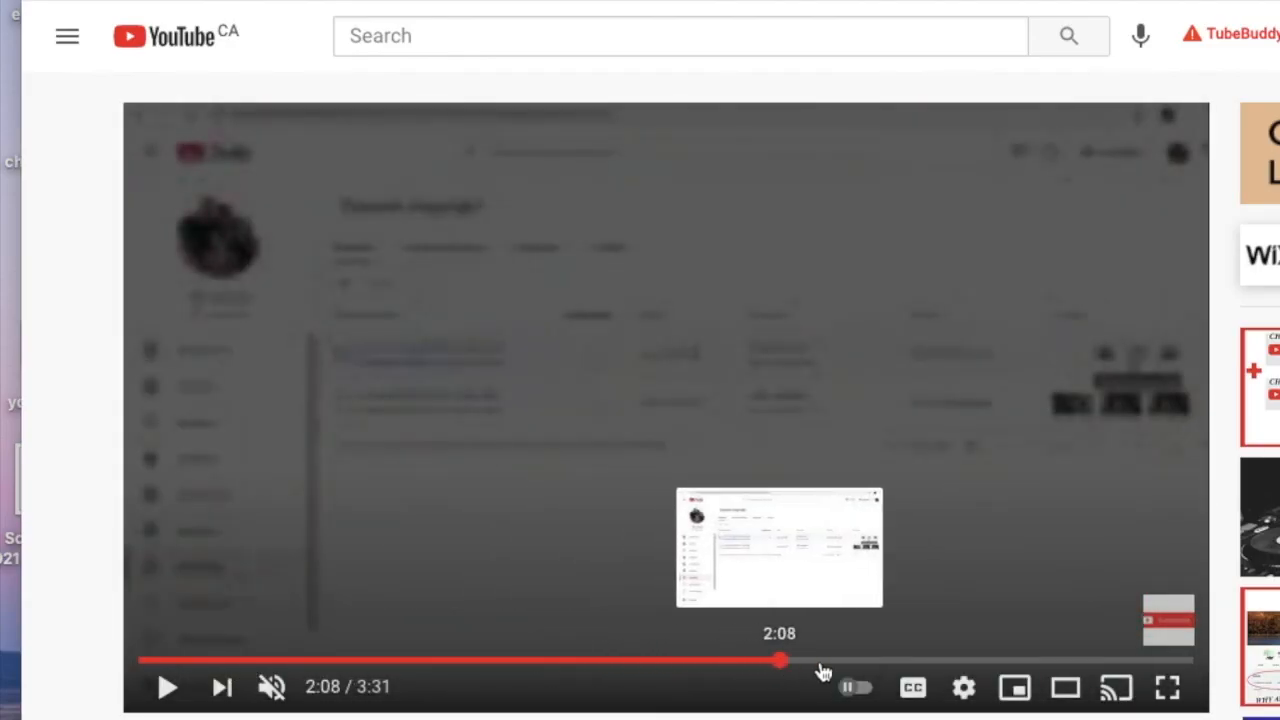
- Play the video and check for the Subscribe watermark in the bottom-right corner
left_click(167, 686)
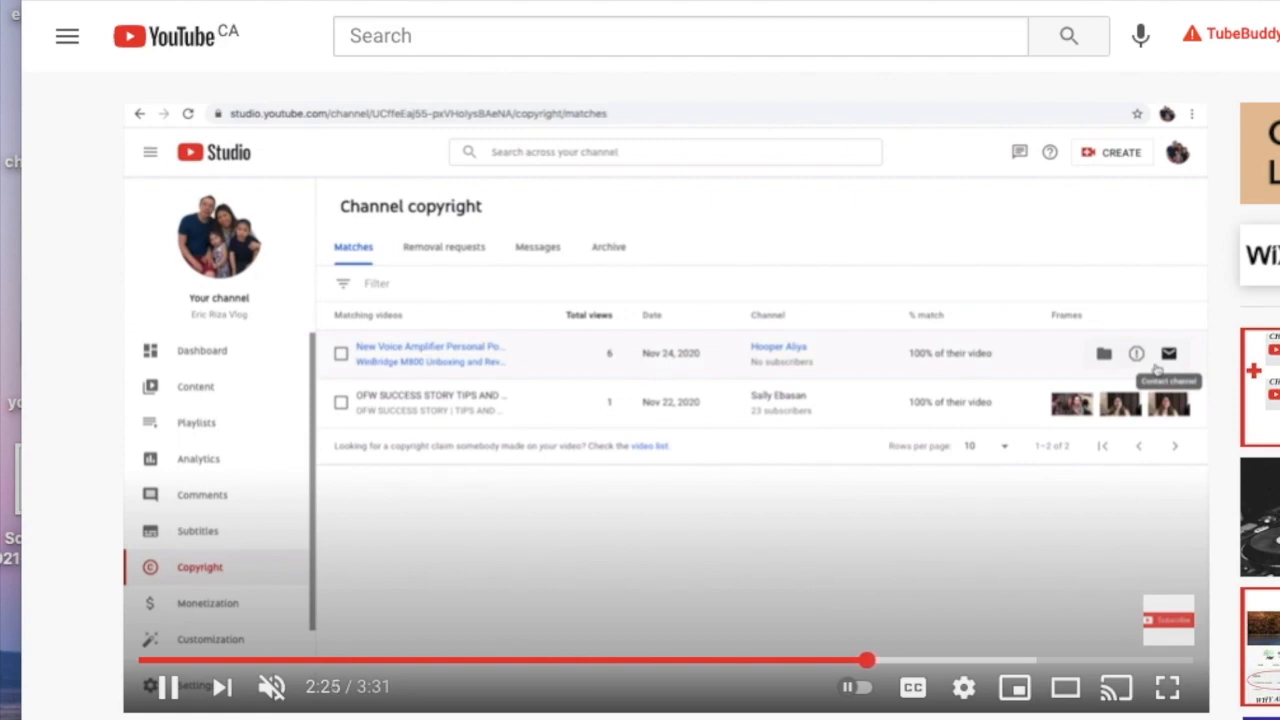
left_click(1168, 353)
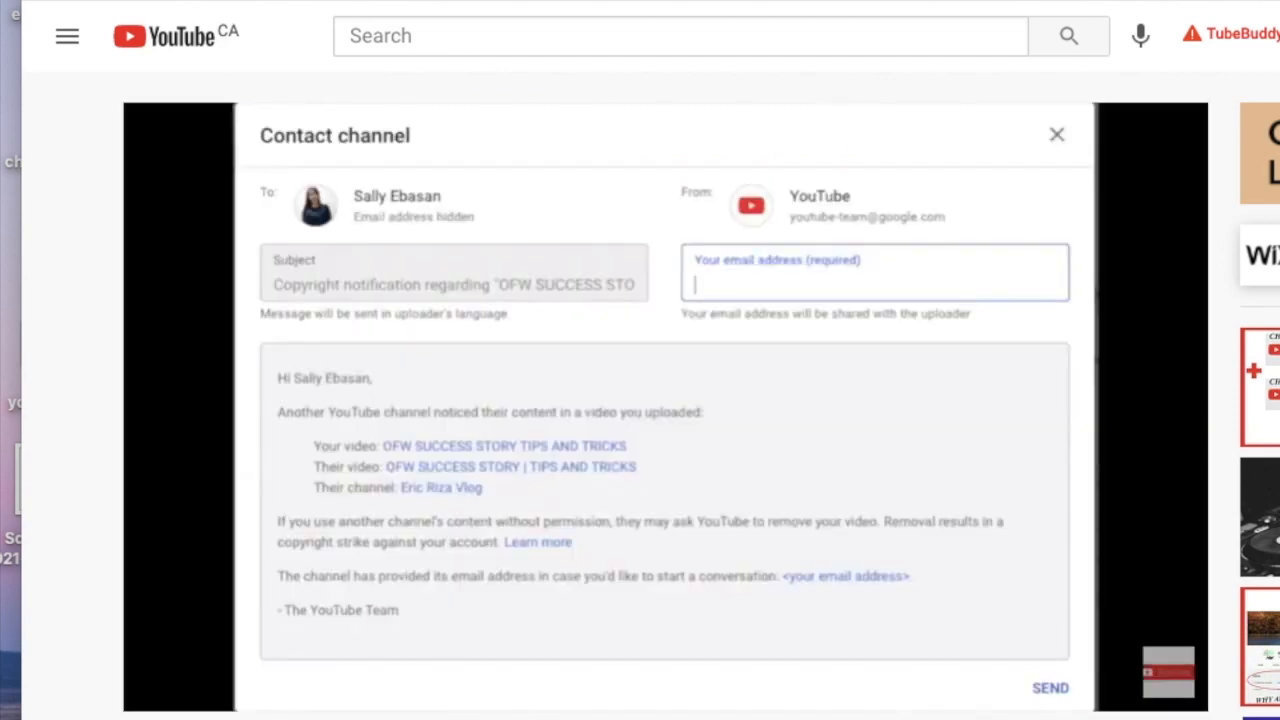